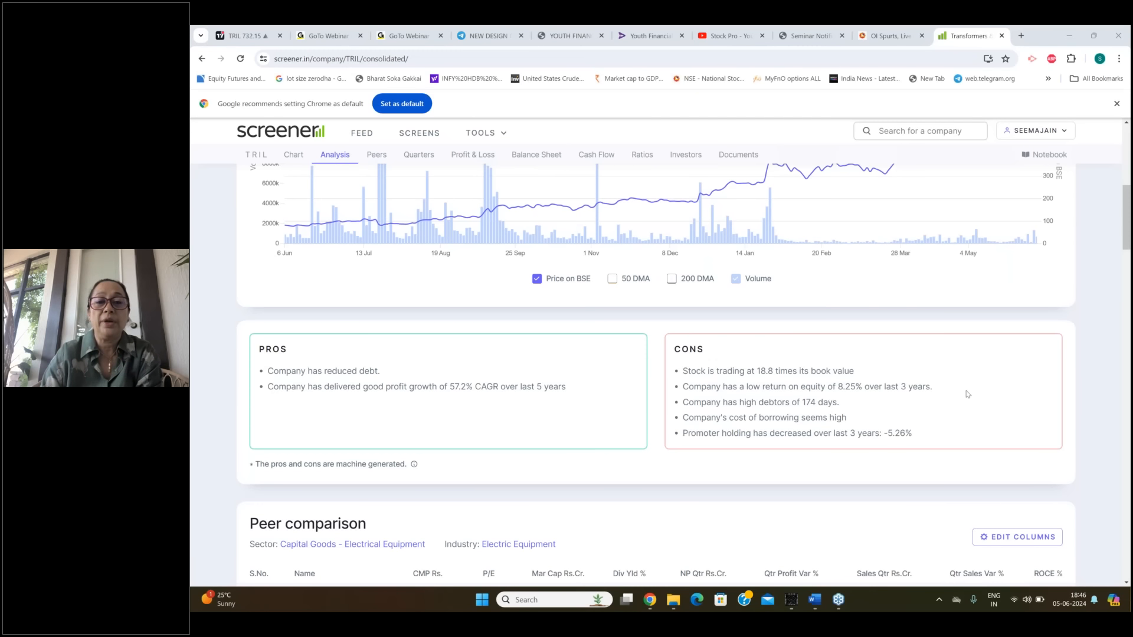
{"action": "mouse_move", "coordinate": [804, 223]}
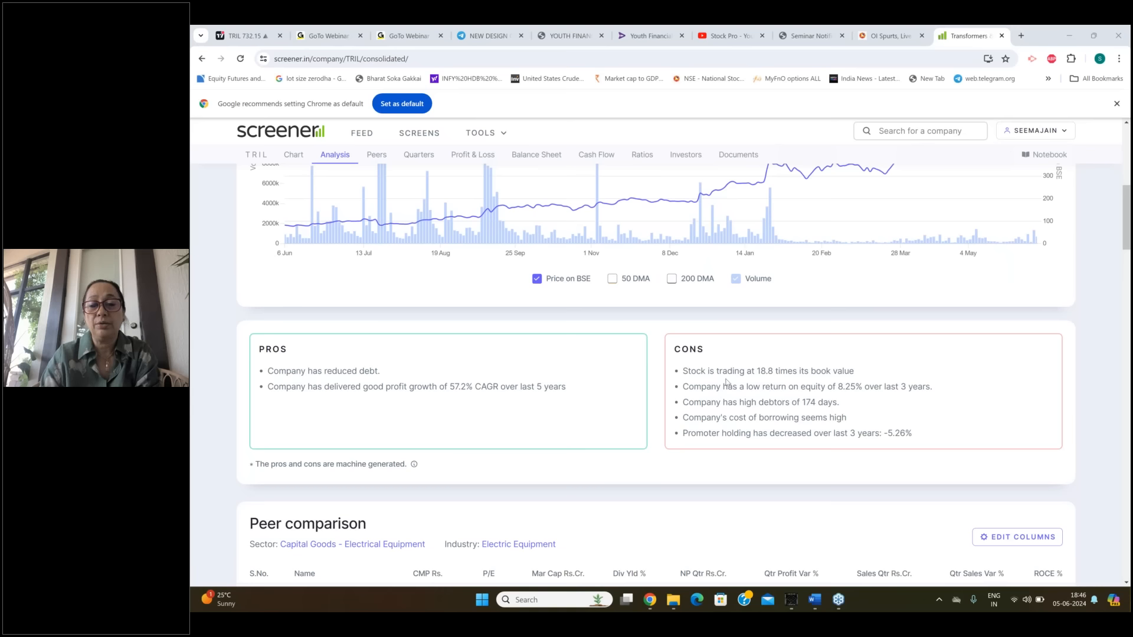
{"action": "mouse_move", "coordinate": [840, 374]}
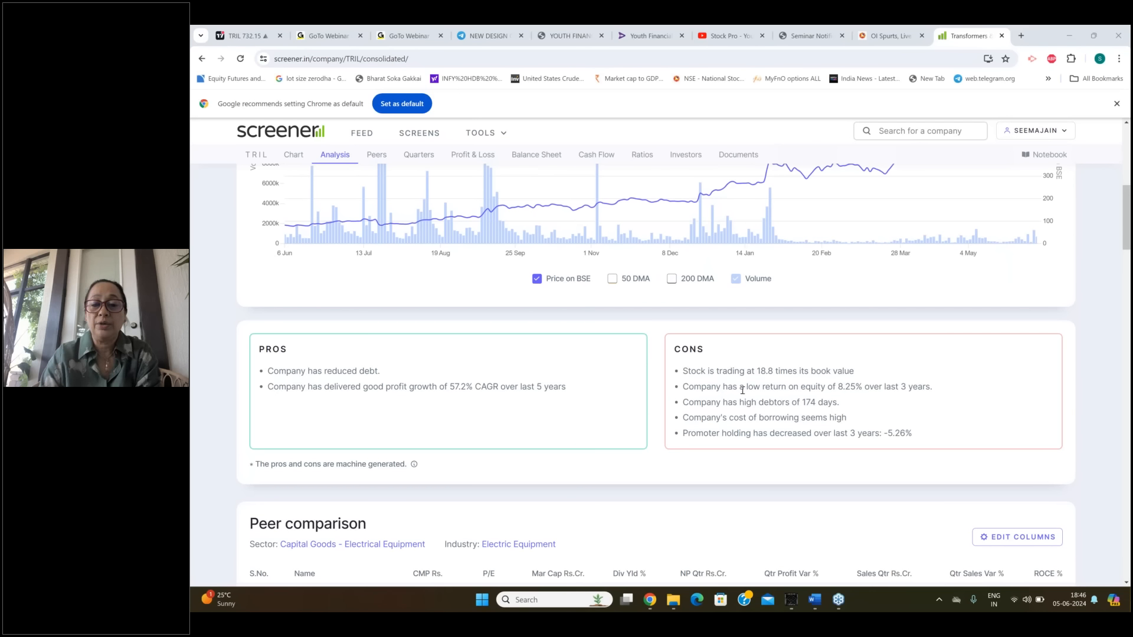
{"action": "mouse_move", "coordinate": [706, 410]}
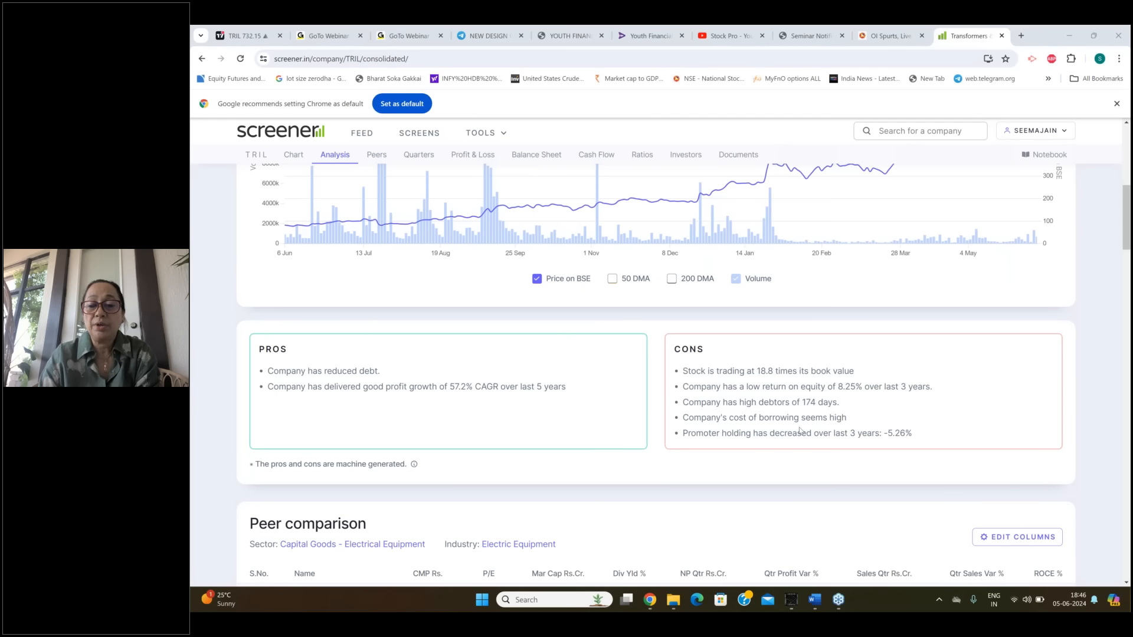
Step: Scroll through TRIL's Quarterly Results rows and on to the annual Profit & Loss and balance sheet
{"action": "scroll", "scroll_direction": "down", "scroll_amount": 3}
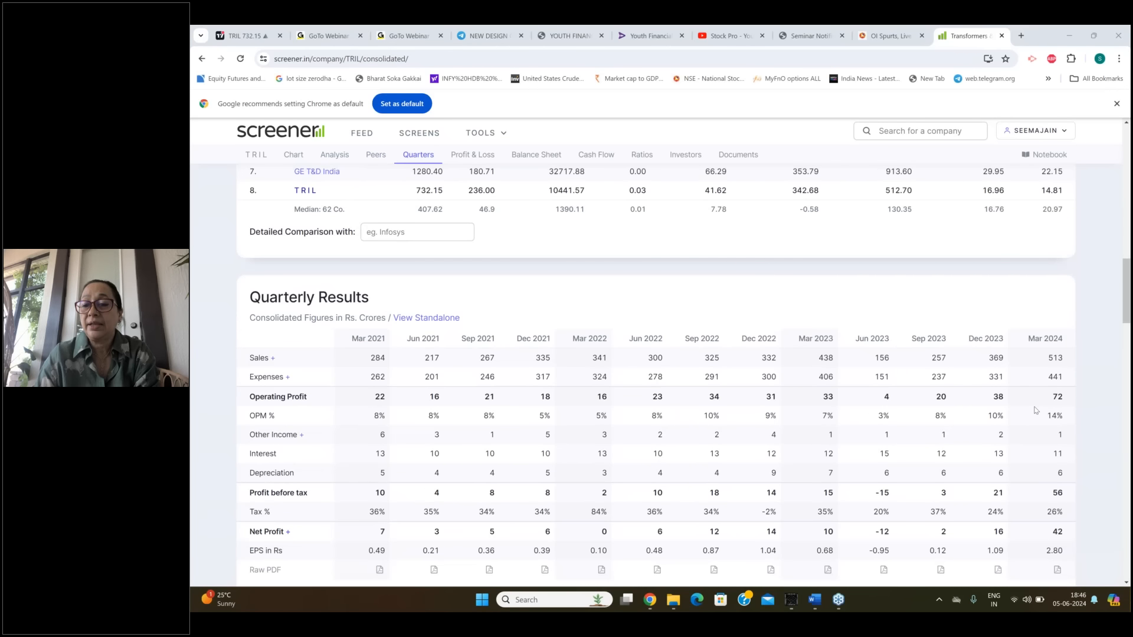
{"action": "mouse_move", "coordinate": [329, 376]}
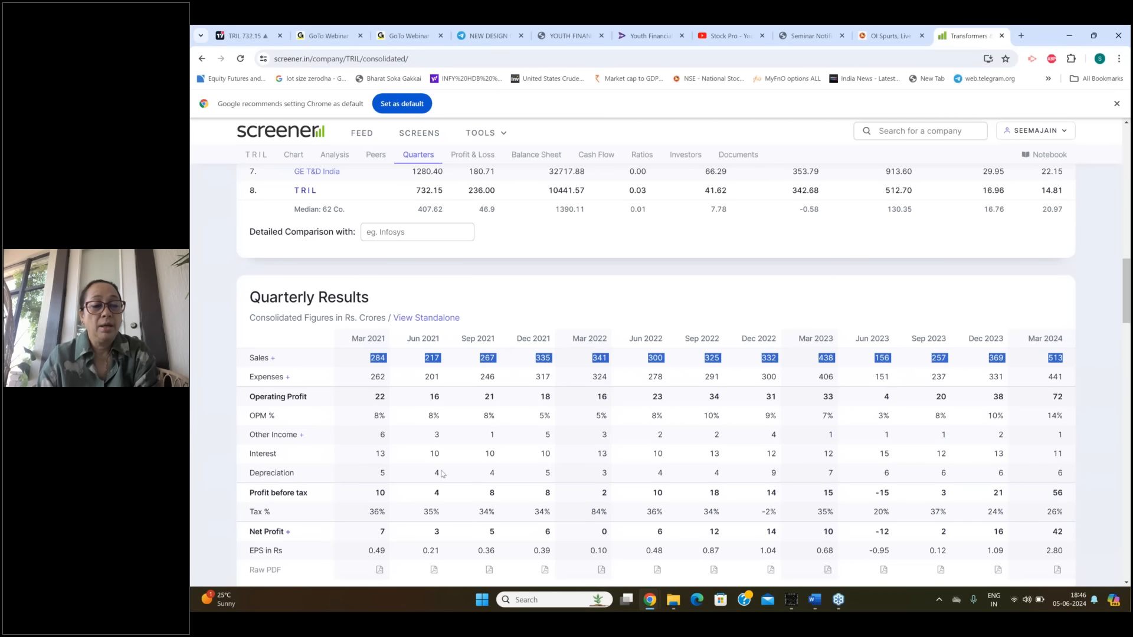
{"action": "scroll", "scroll_direction": "down", "scroll_amount": 3}
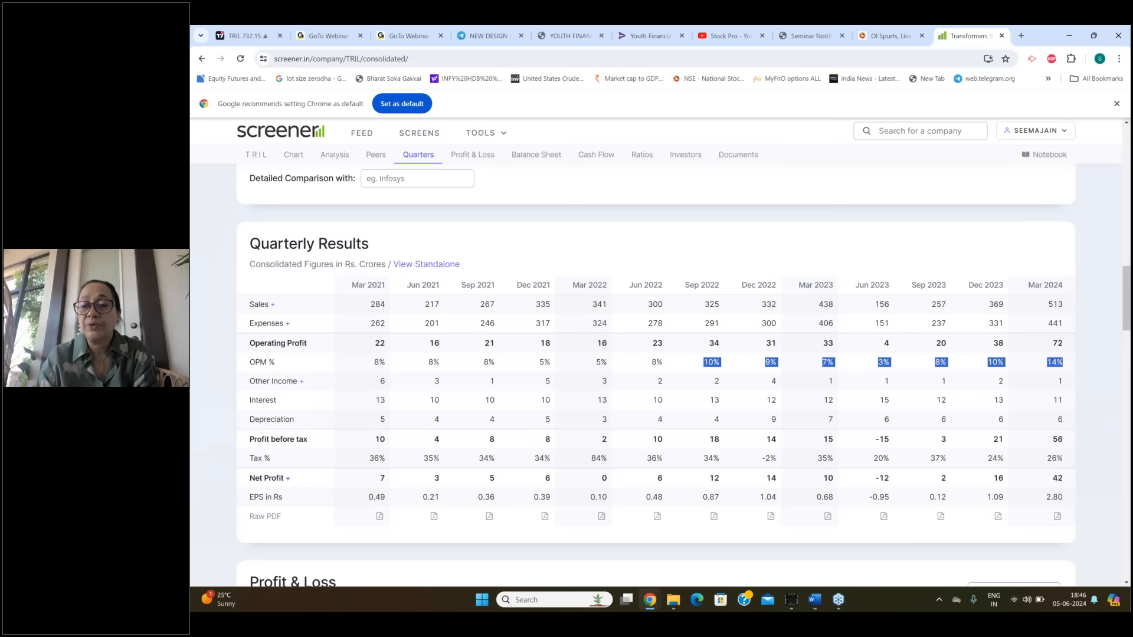
{"action": "mouse_move", "coordinate": [723, 477]}
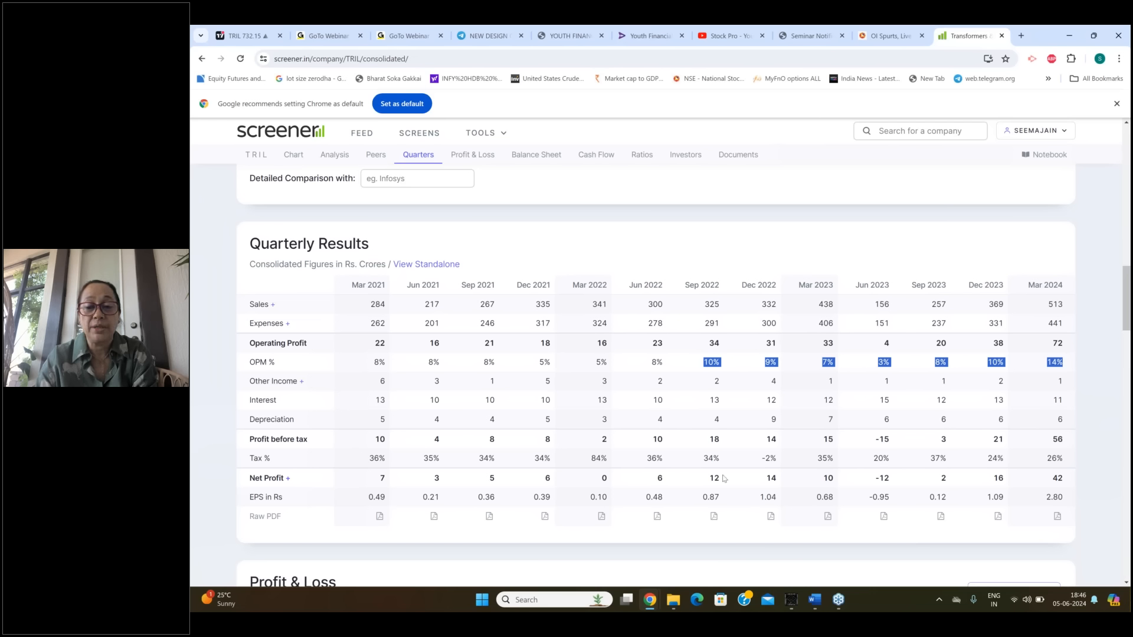
{"action": "scroll", "scroll_direction": "down", "scroll_amount": 3}
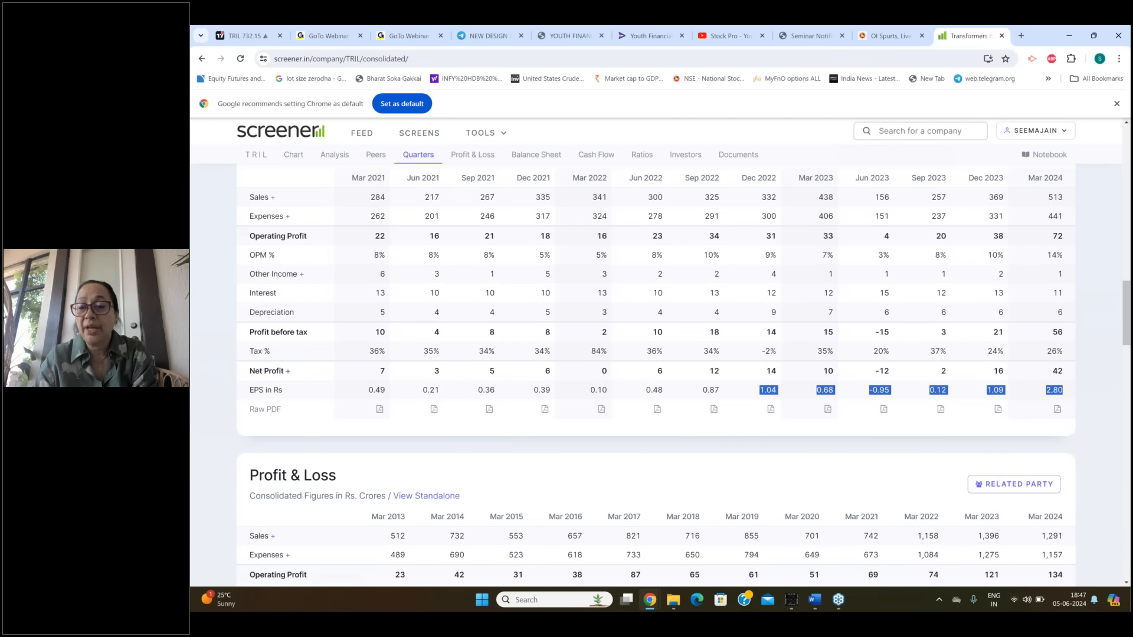
{"action": "mouse_move", "coordinate": [693, 374]}
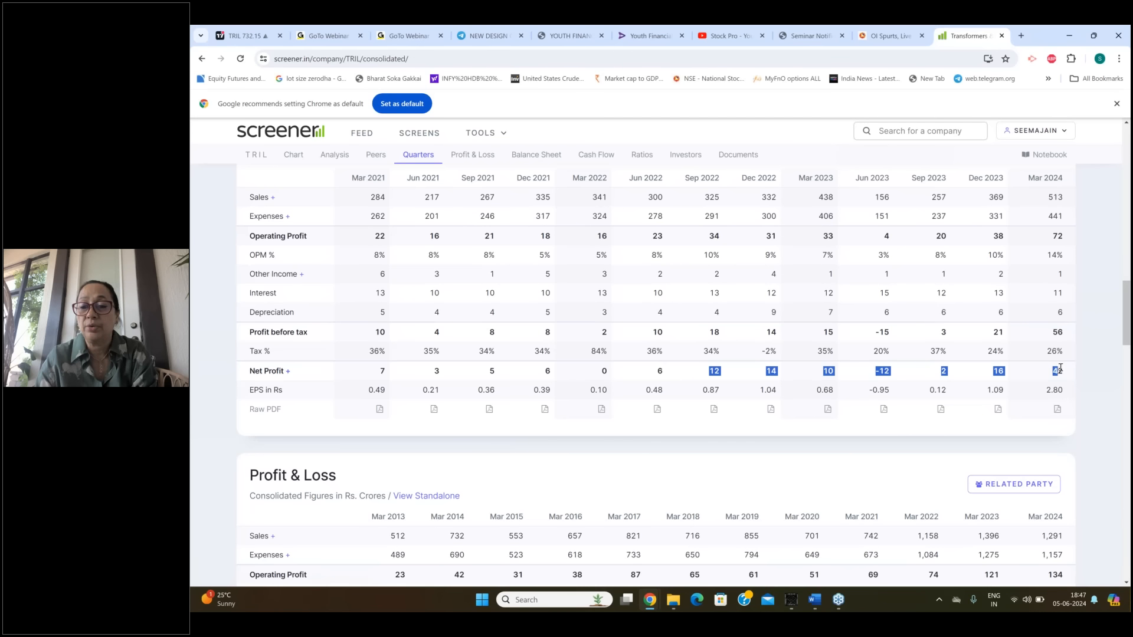
{"action": "scroll", "scroll_direction": "down", "scroll_amount": 3}
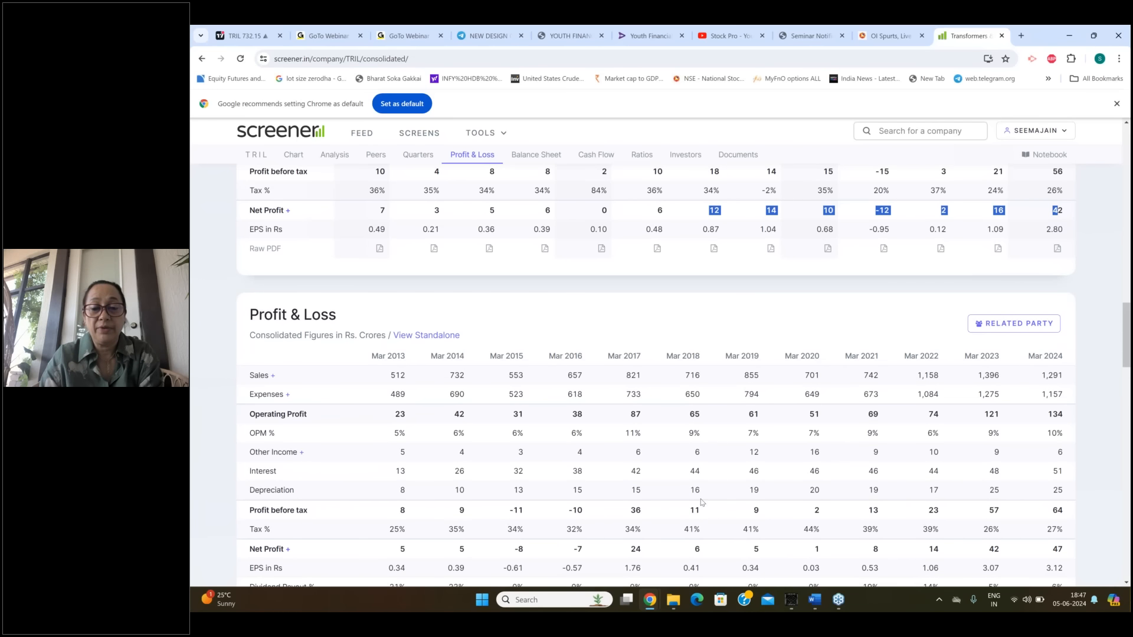
{"action": "scroll", "scroll_direction": "down", "scroll_amount": 3}
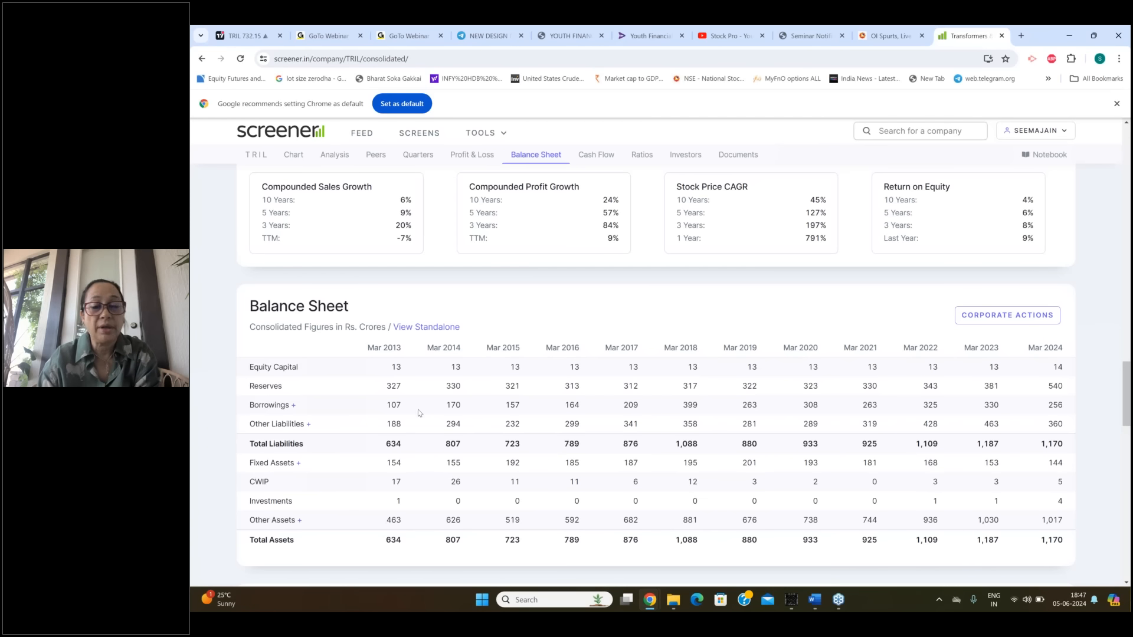
Step: Mark TRIL's Mar 2024 borrowings of 256, then scroll to Cash Flows with operating activity expanded
{"action": "double_click", "coordinate": [1054, 405]}
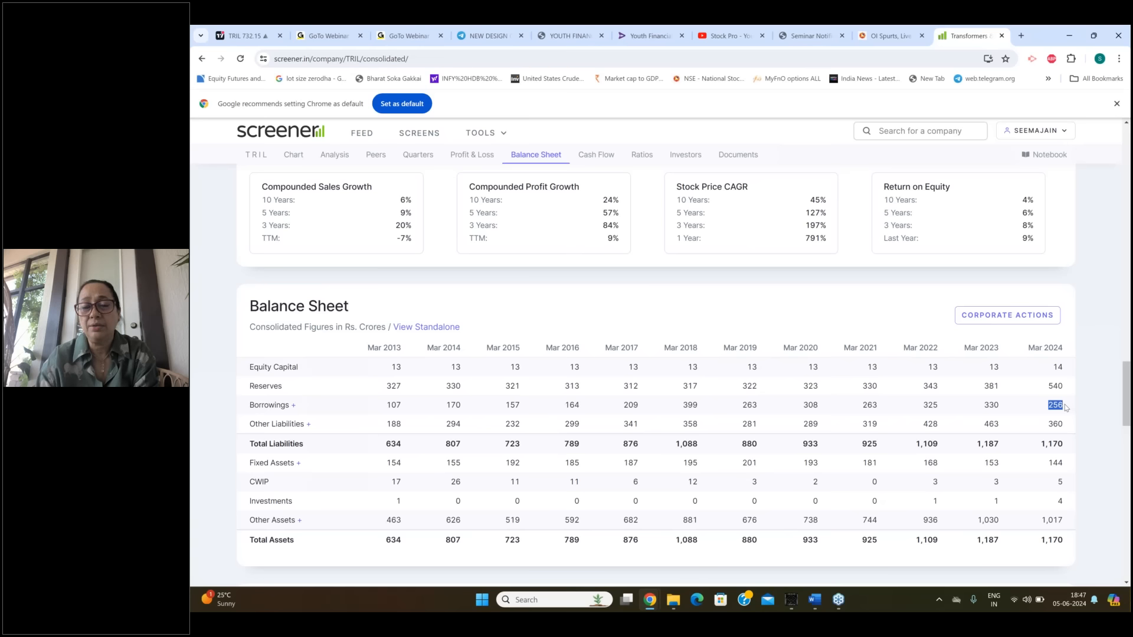
{"action": "mouse_move", "coordinate": [725, 415]}
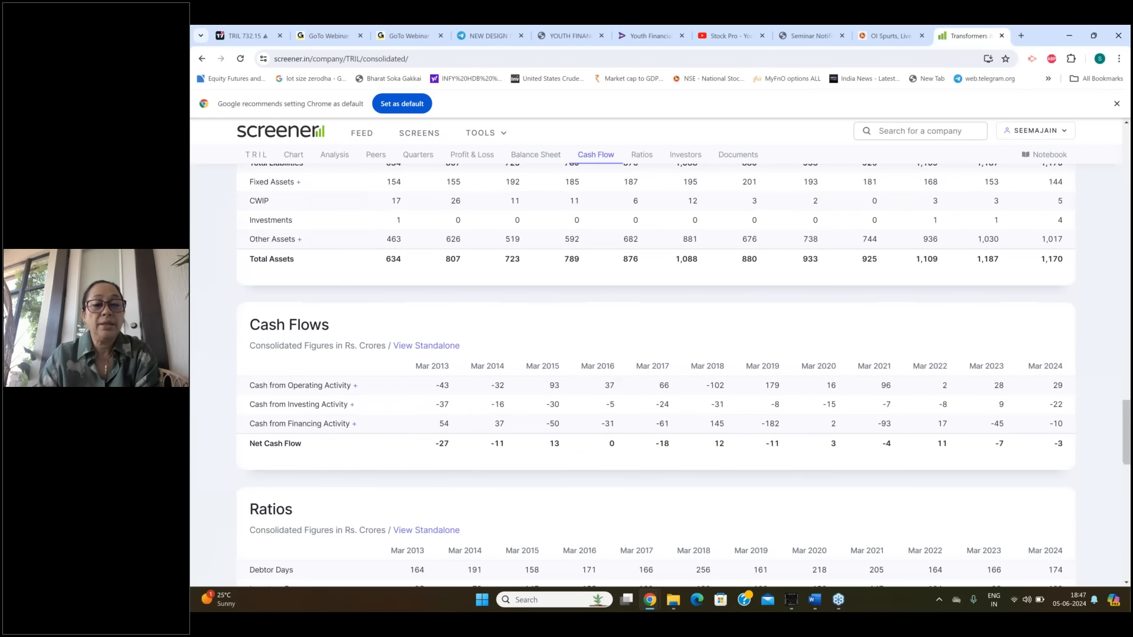
{"action": "scroll", "scroll_direction": "down", "scroll_amount": 3}
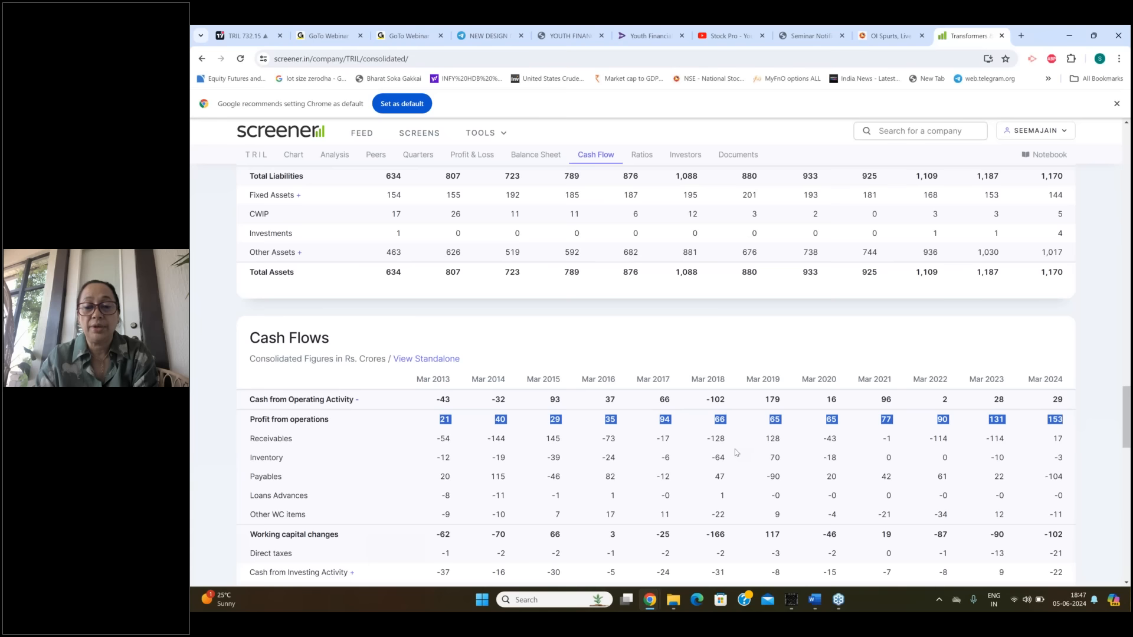
{"action": "scroll", "scroll_direction": "down", "scroll_amount": 3}
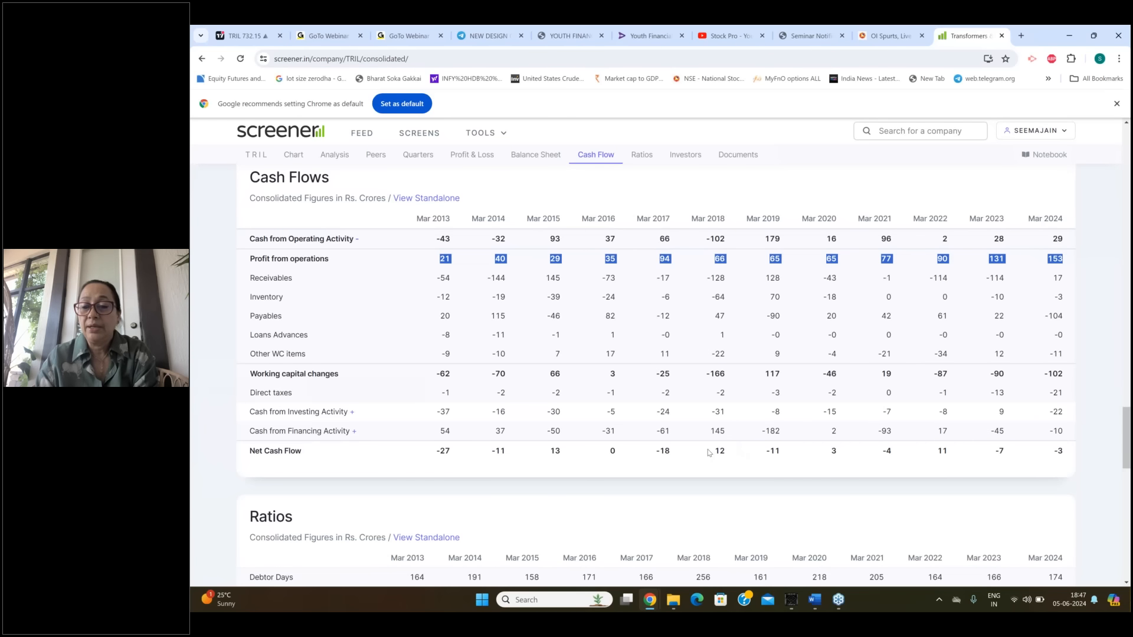
{"action": "scroll", "scroll_direction": "down", "scroll_amount": 3}
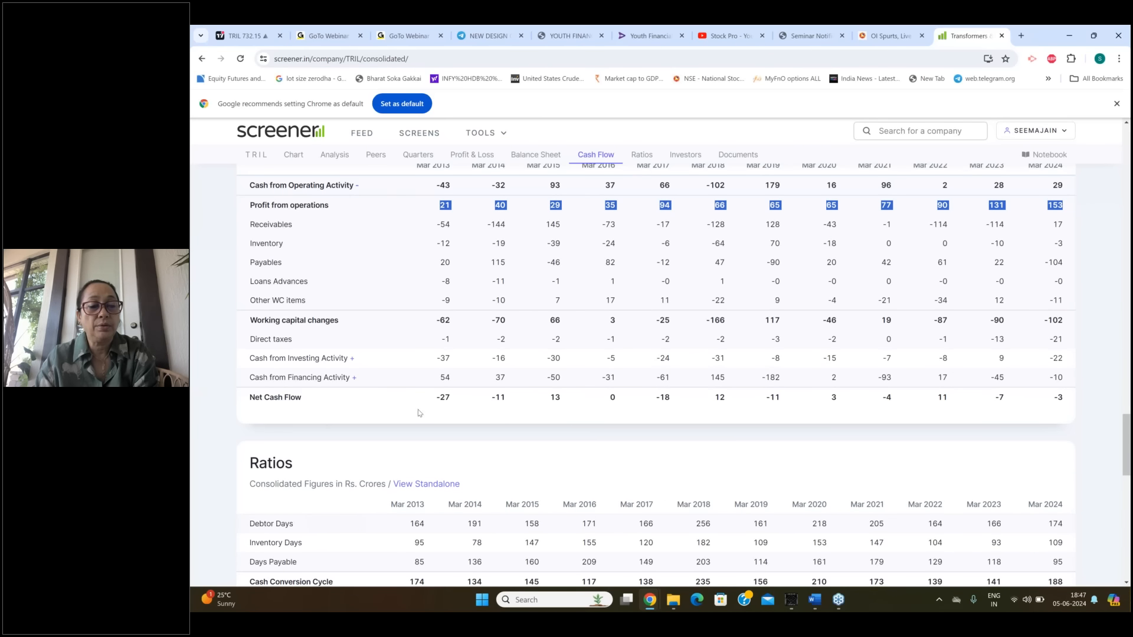
{"action": "mouse_move", "coordinate": [610, 444]}
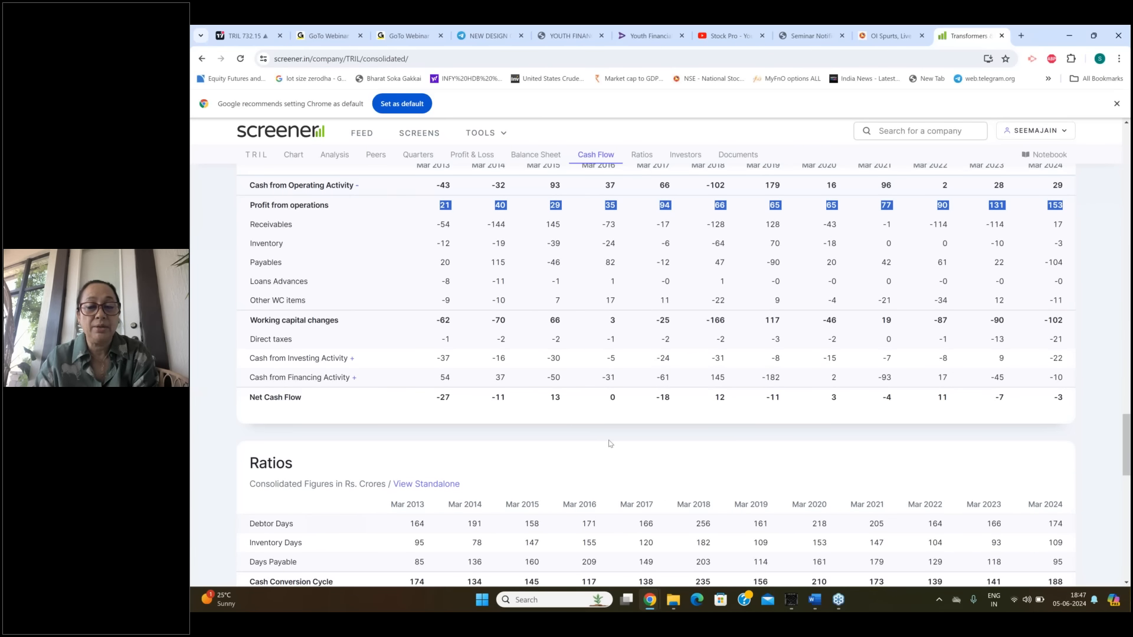
Step: Scroll to TRIL's Ratios and Shareholding Pattern and mark the DIIs, Public and shareholder-count rows
{"action": "scroll", "scroll_direction": "down", "scroll_amount": 3}
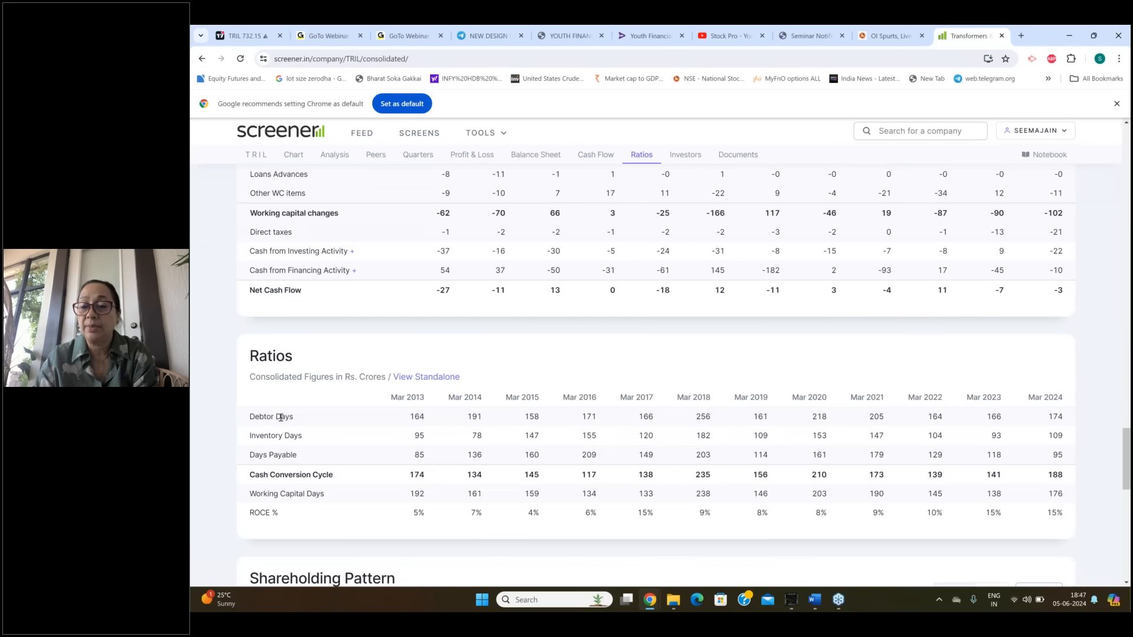
{"action": "scroll", "scroll_direction": "down", "scroll_amount": 3}
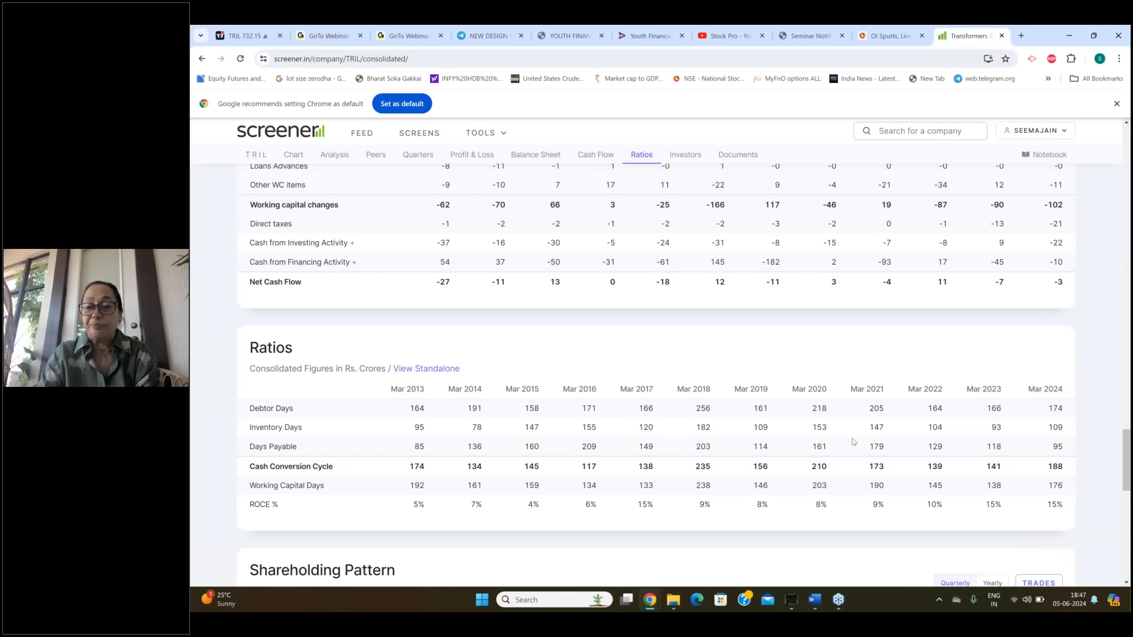
{"action": "scroll", "scroll_direction": "down", "scroll_amount": 3}
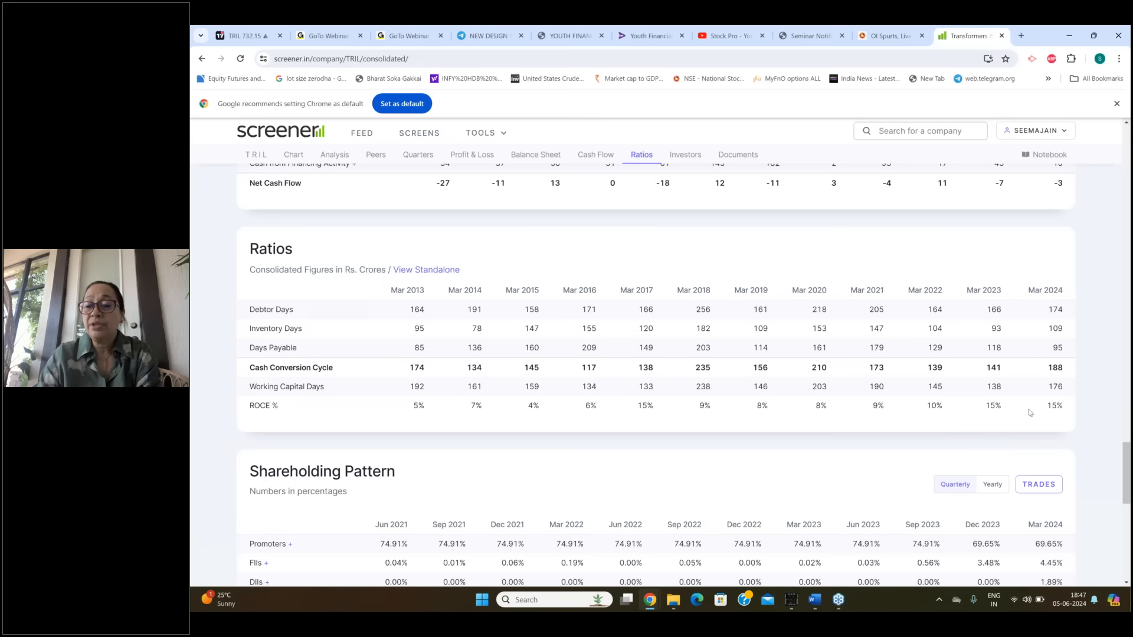
{"action": "scroll", "scroll_direction": "down", "scroll_amount": 3}
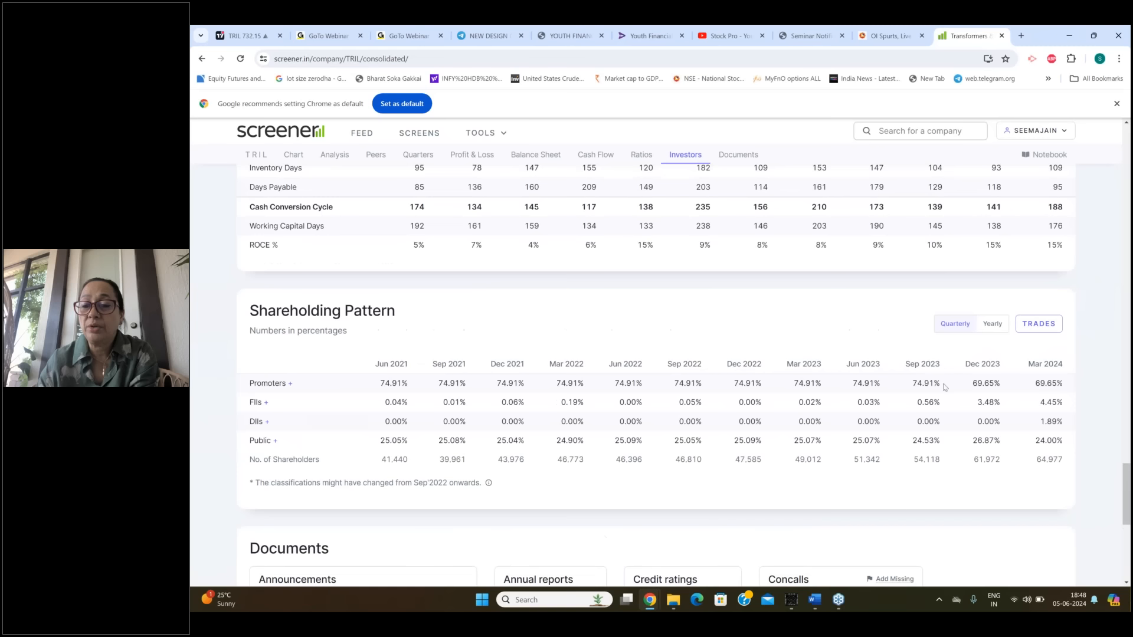
{"action": "left_click_drag", "start_coordinate": [912, 382], "coordinate": [1063, 382]}
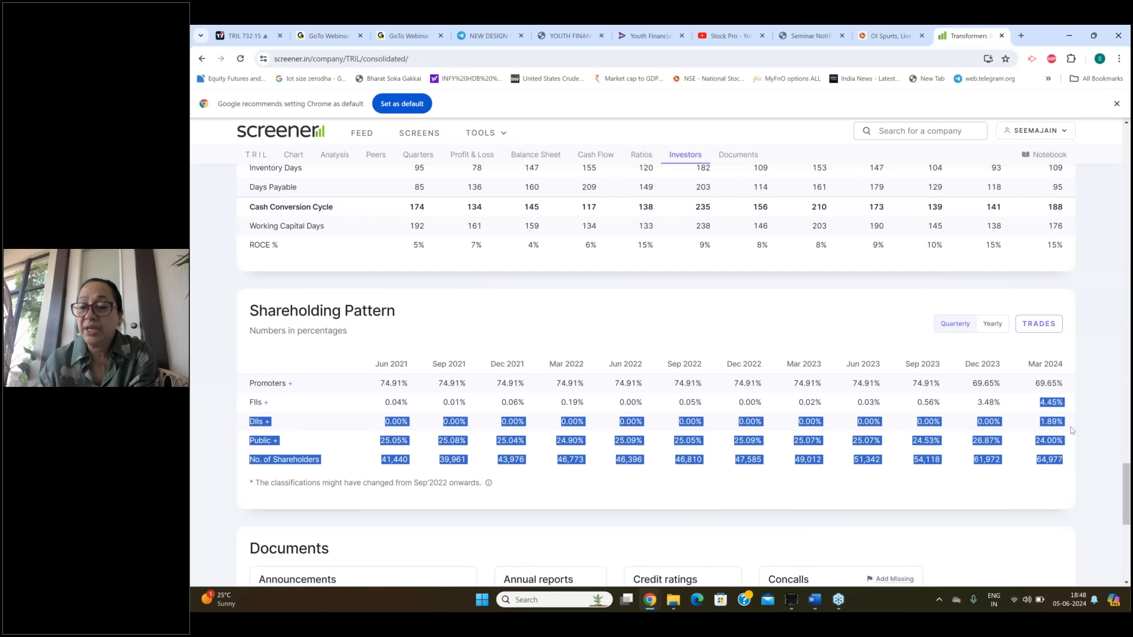
{"action": "scroll", "scroll_direction": "down", "scroll_amount": 3}
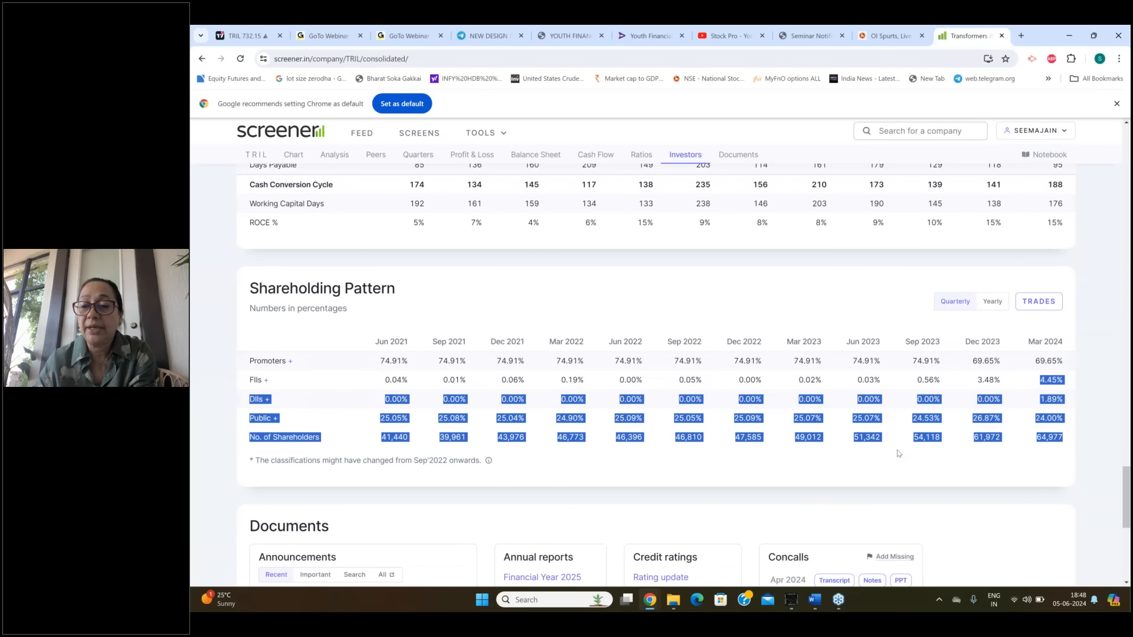
{"action": "scroll", "scroll_direction": "down", "scroll_amount": 3}
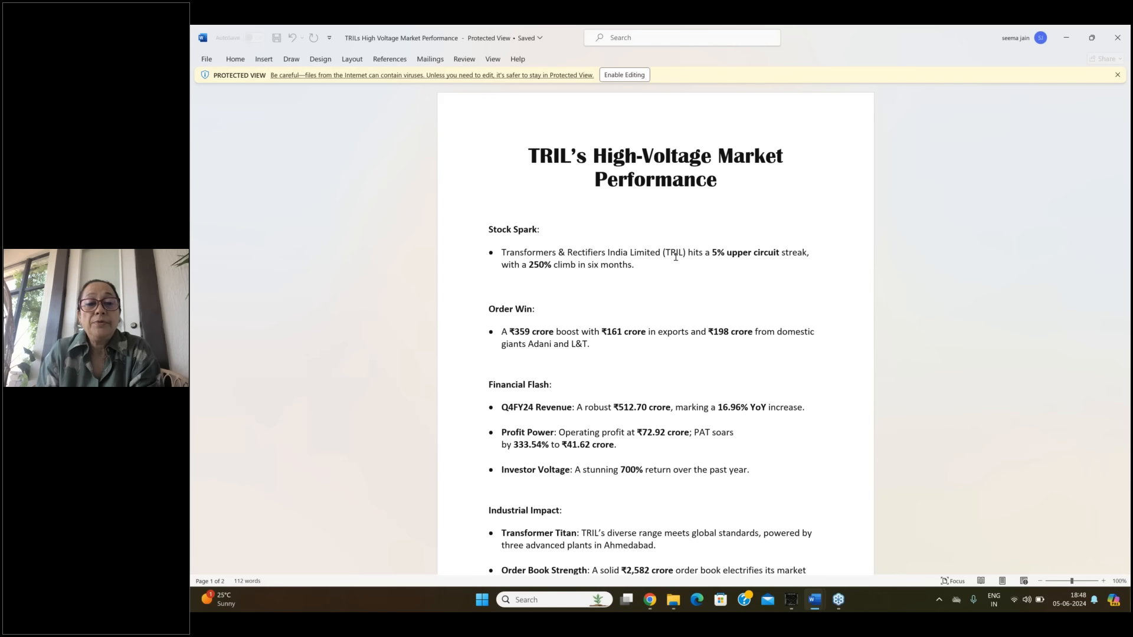
{"action": "left_click", "coordinate": [529, 156]}
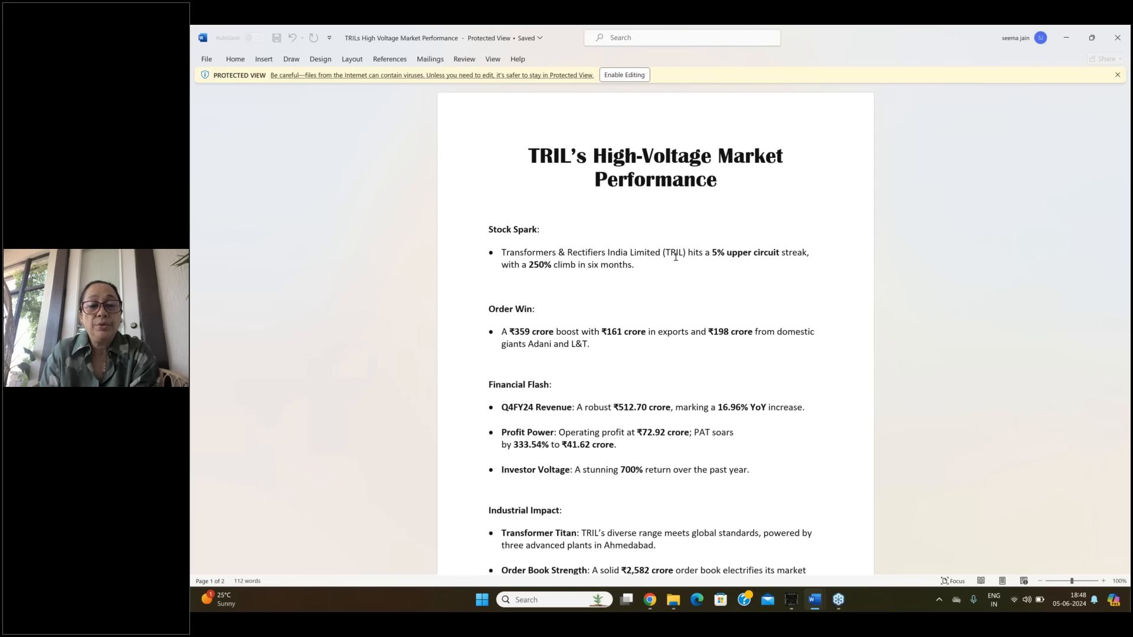
{"action": "left_click", "coordinate": [528, 156]}
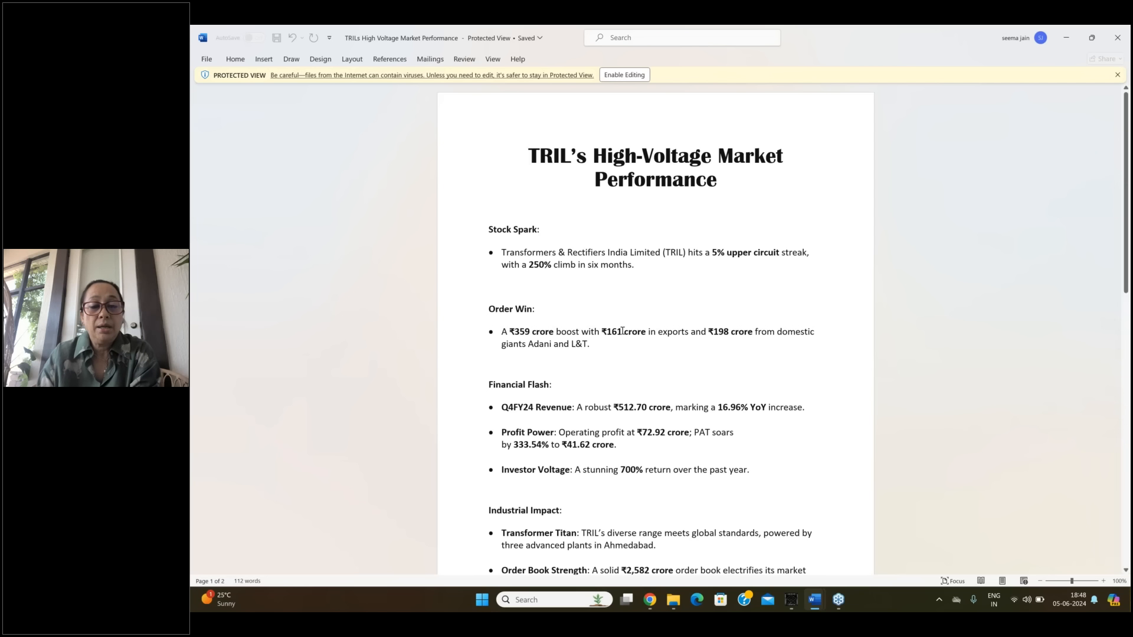
{"action": "scroll", "scroll_direction": "down", "scroll_amount": 3}
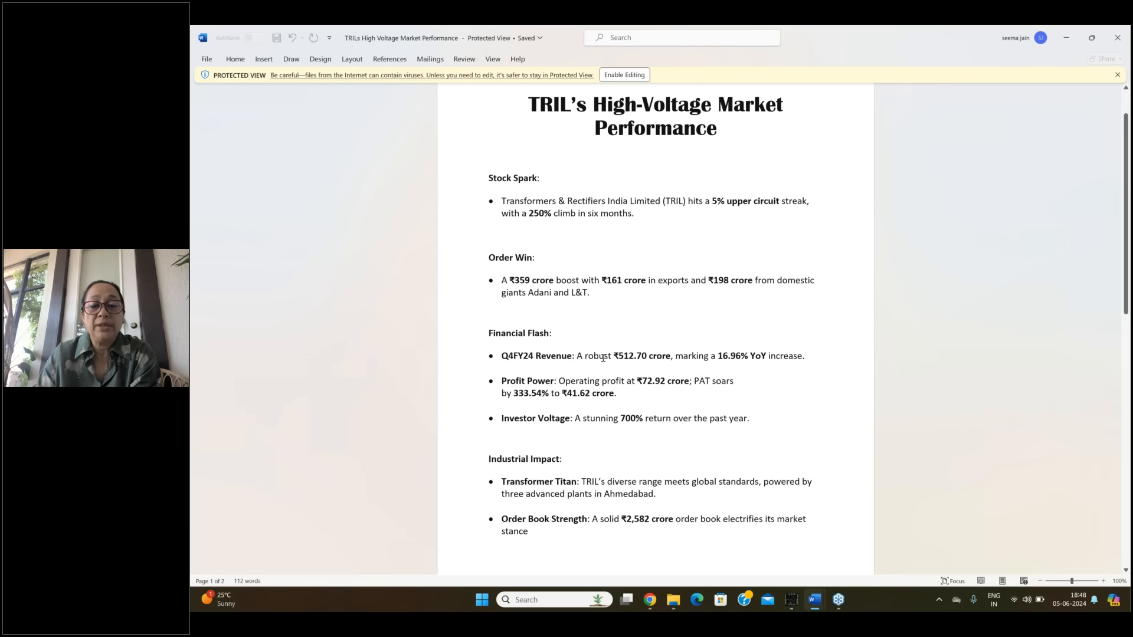
{"action": "left_click_drag", "start_coordinate": [585, 355], "coordinate": [650, 355]}
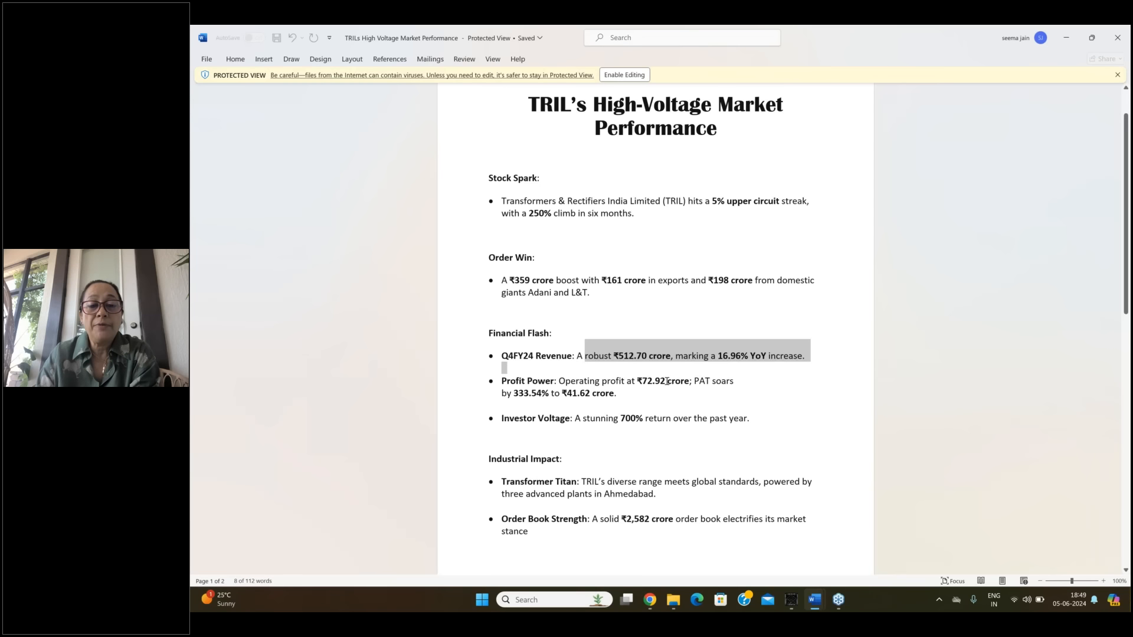
{"action": "left_click", "coordinate": [650, 381]}
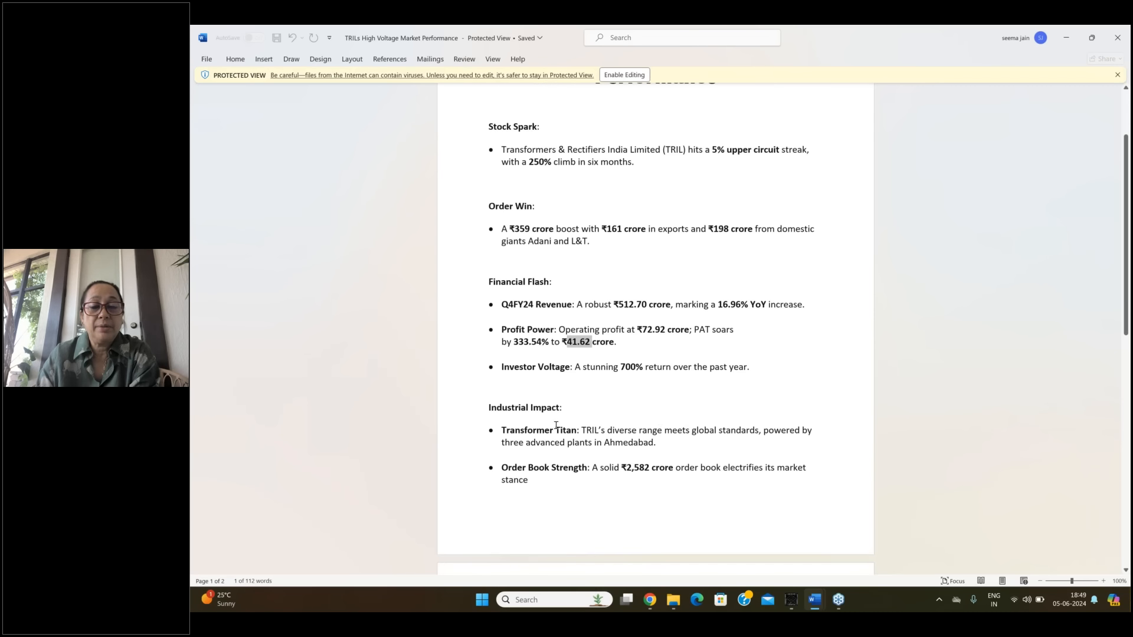
{"action": "scroll", "scroll_direction": "down", "scroll_amount": 3}
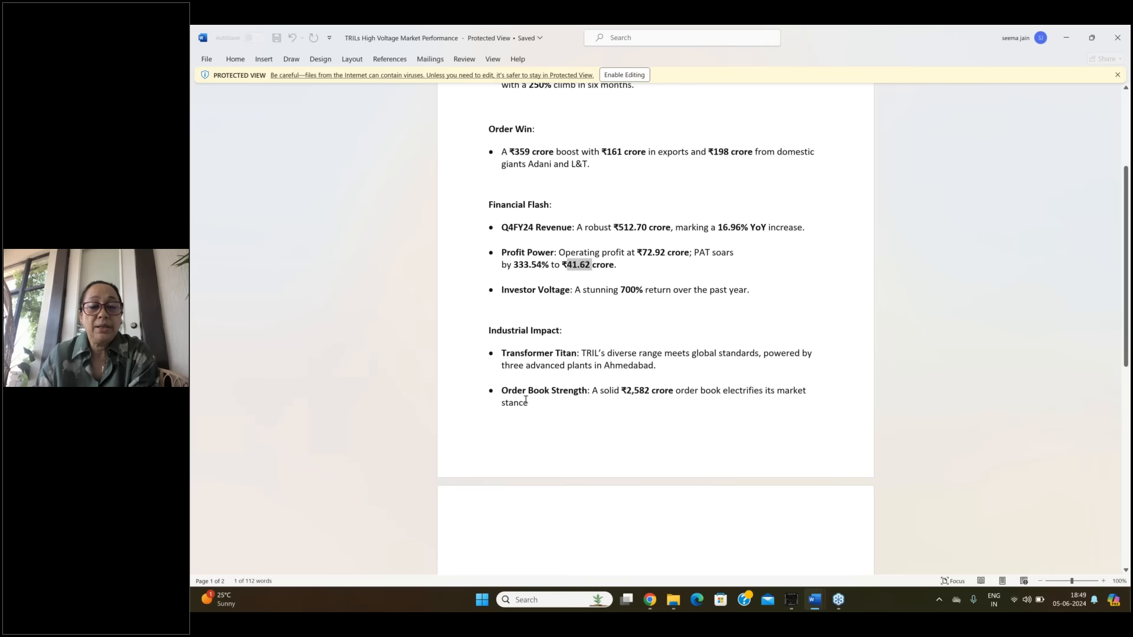
{"action": "left_click_drag", "start_coordinate": [590, 391], "coordinate": [527, 403]}
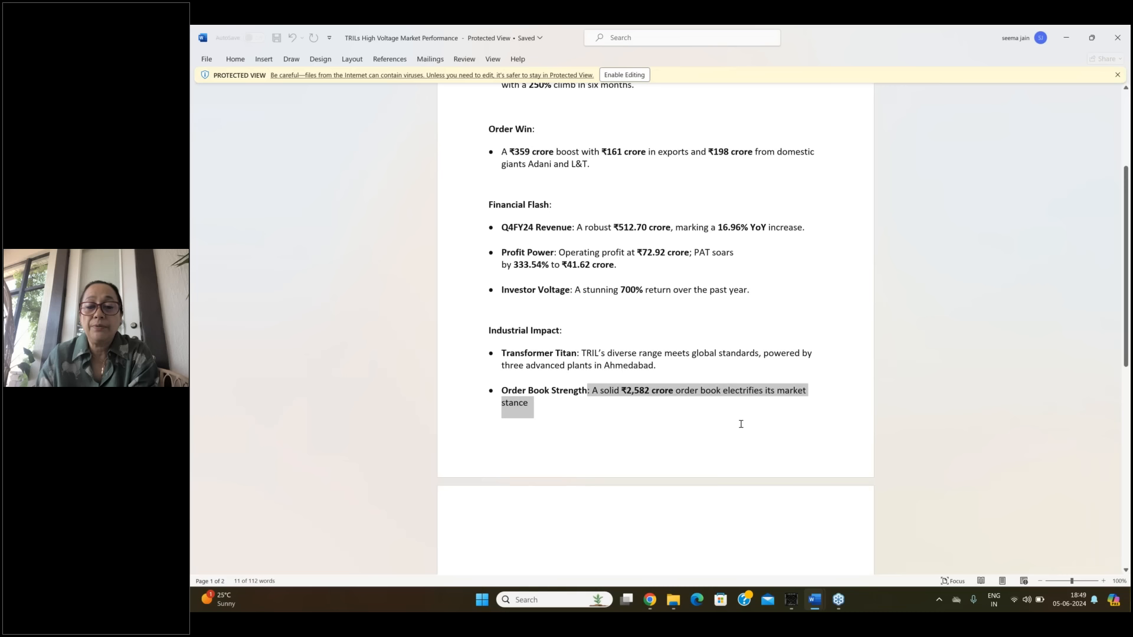
{"action": "mouse_move", "coordinate": [939, 544]}
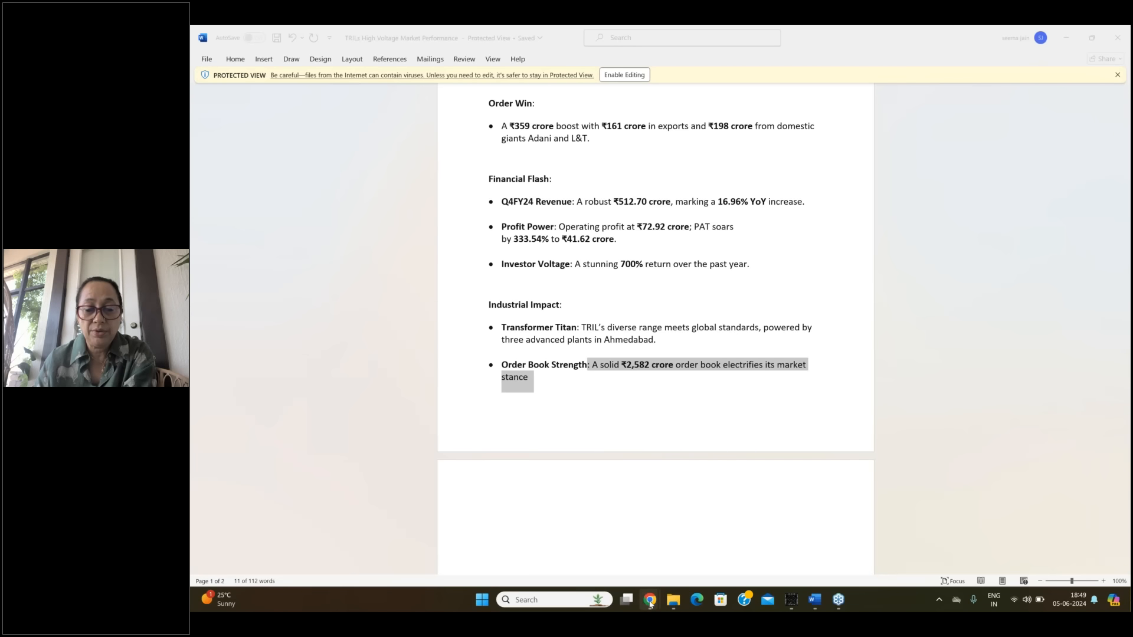
{"action": "mouse_move", "coordinate": [649, 599]}
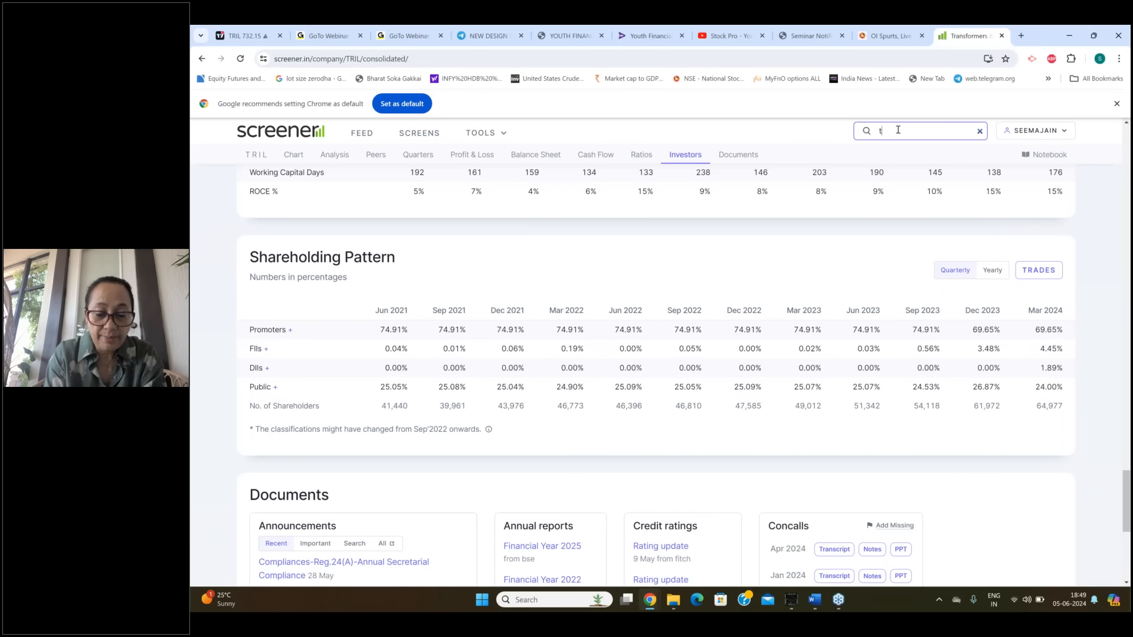
Step: Search 'tilak', load the Tilaknagar Industries Ltd page and expand its full key points
{"action": "type", "text": "ilak"}
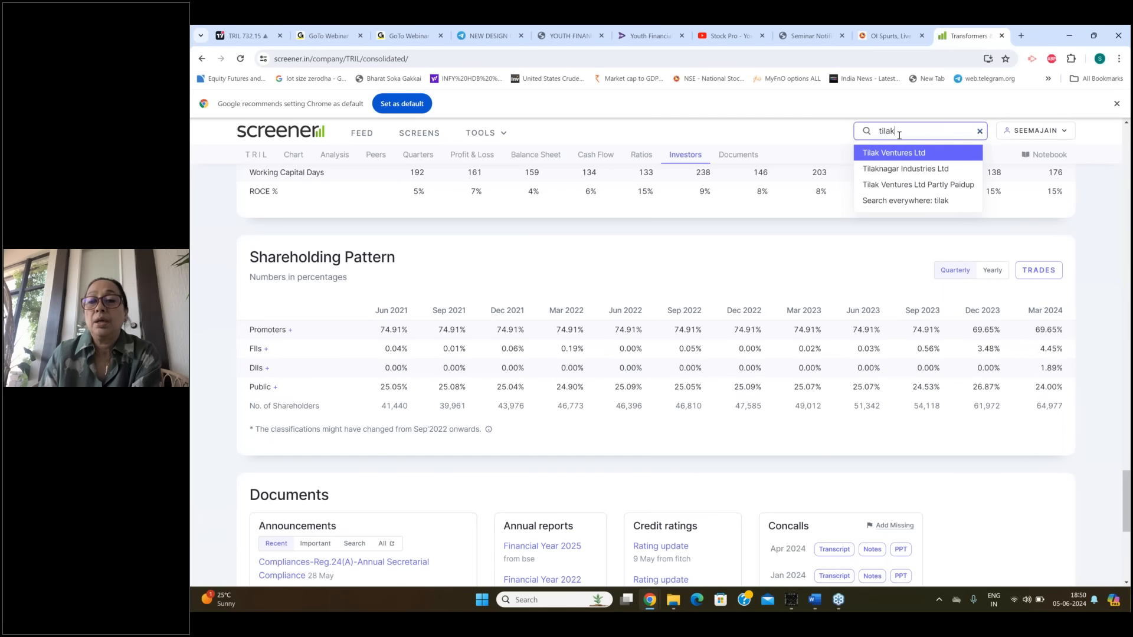
{"action": "left_click", "coordinate": [893, 152]}
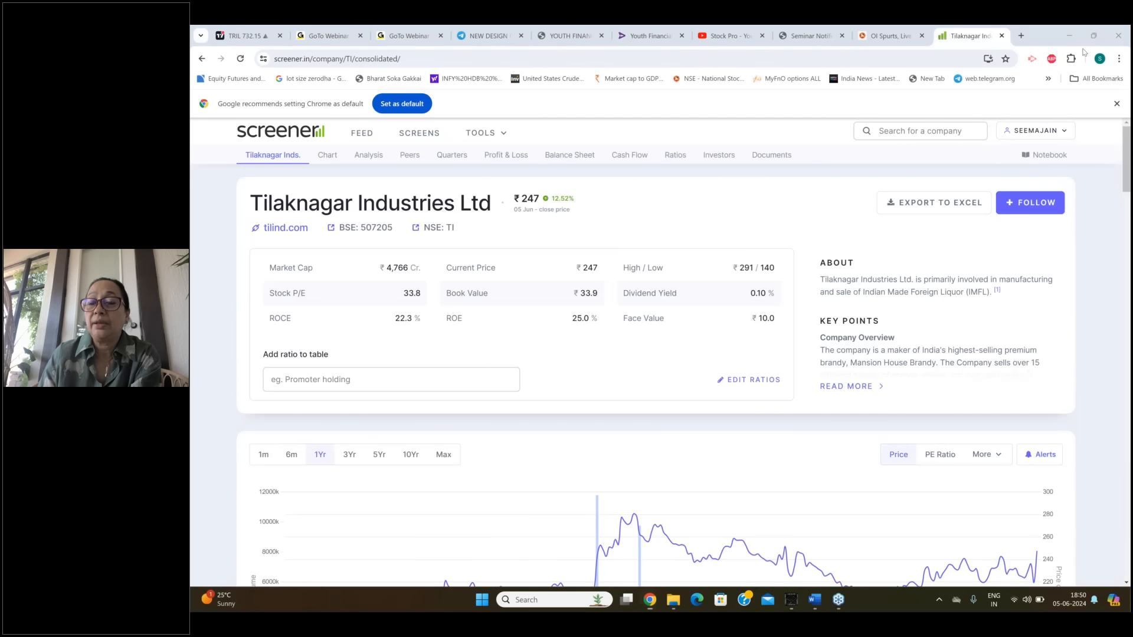
{"action": "mouse_move", "coordinate": [951, 307]}
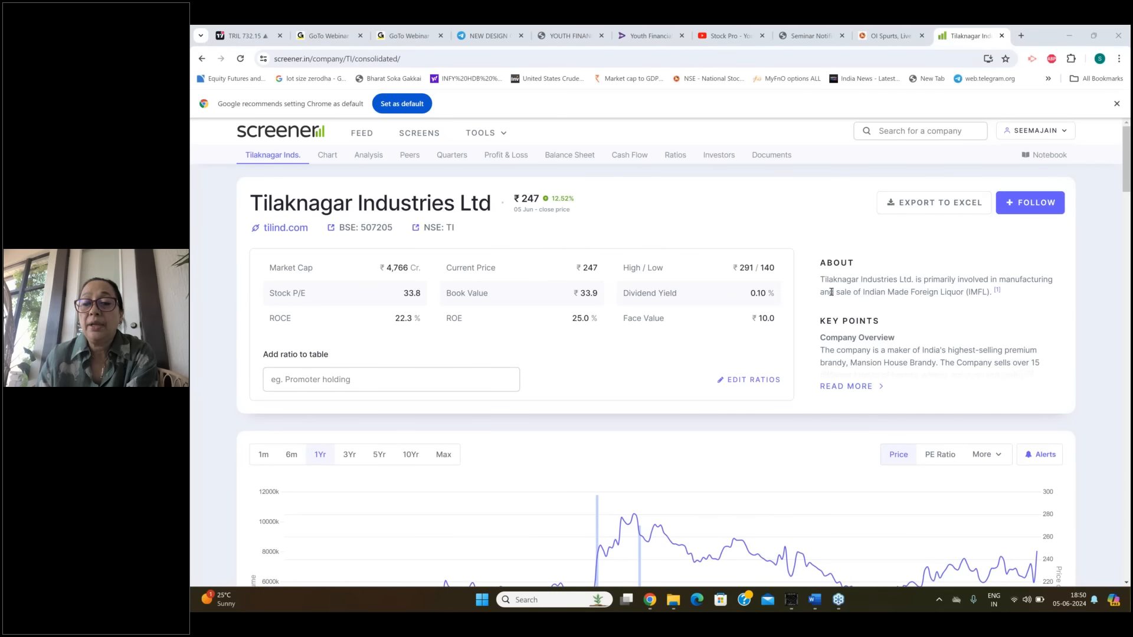
{"action": "mouse_move", "coordinate": [877, 303]}
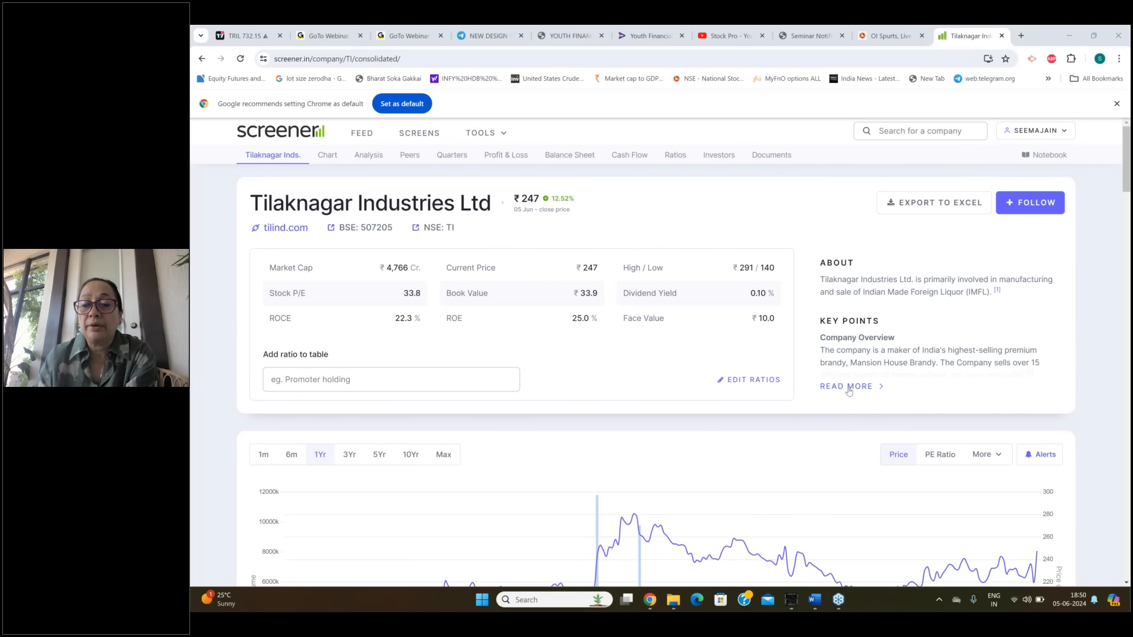
{"action": "left_click", "coordinate": [849, 386]}
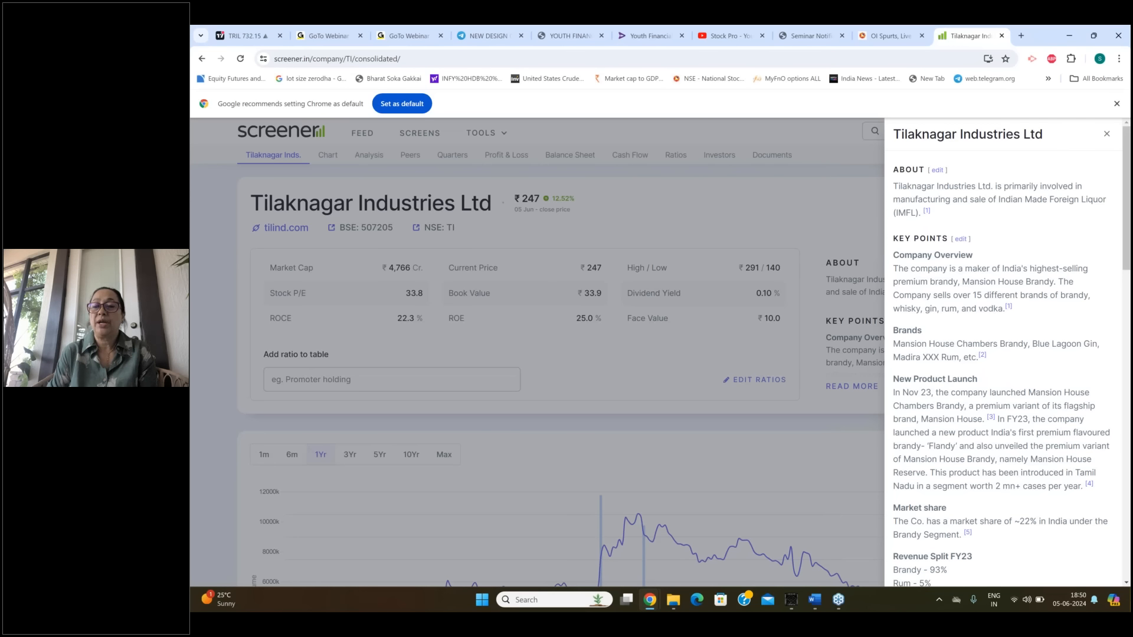
Step: Read through the key points on brands, market share and manufacturing, then close the panel
{"action": "scroll", "scroll_direction": "down", "scroll_amount": 3}
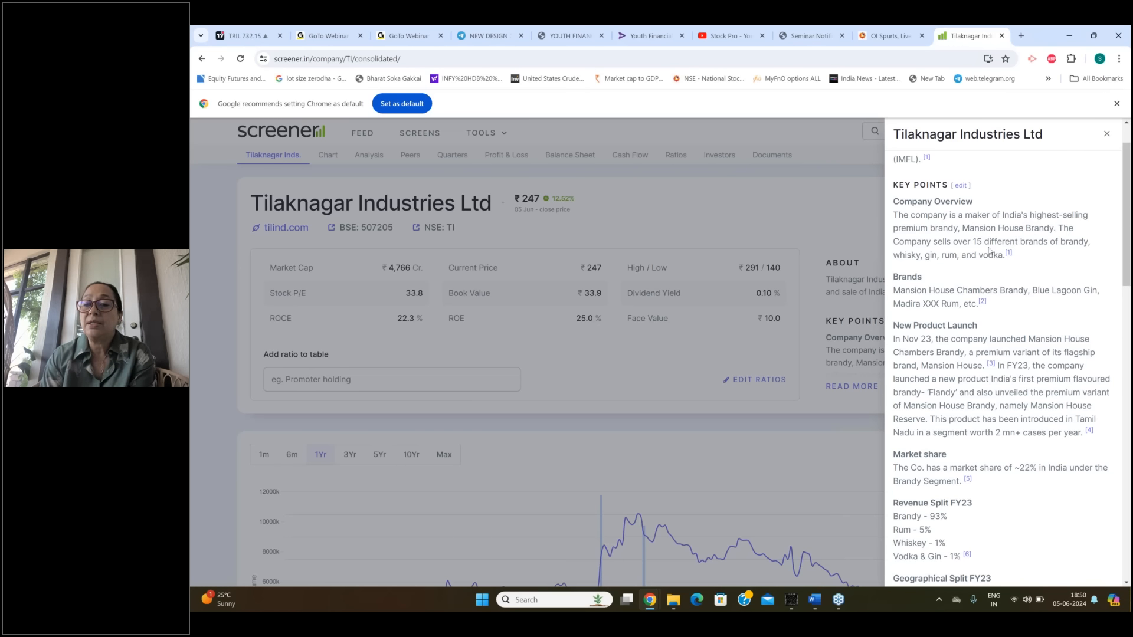
{"action": "mouse_move", "coordinate": [1037, 264]}
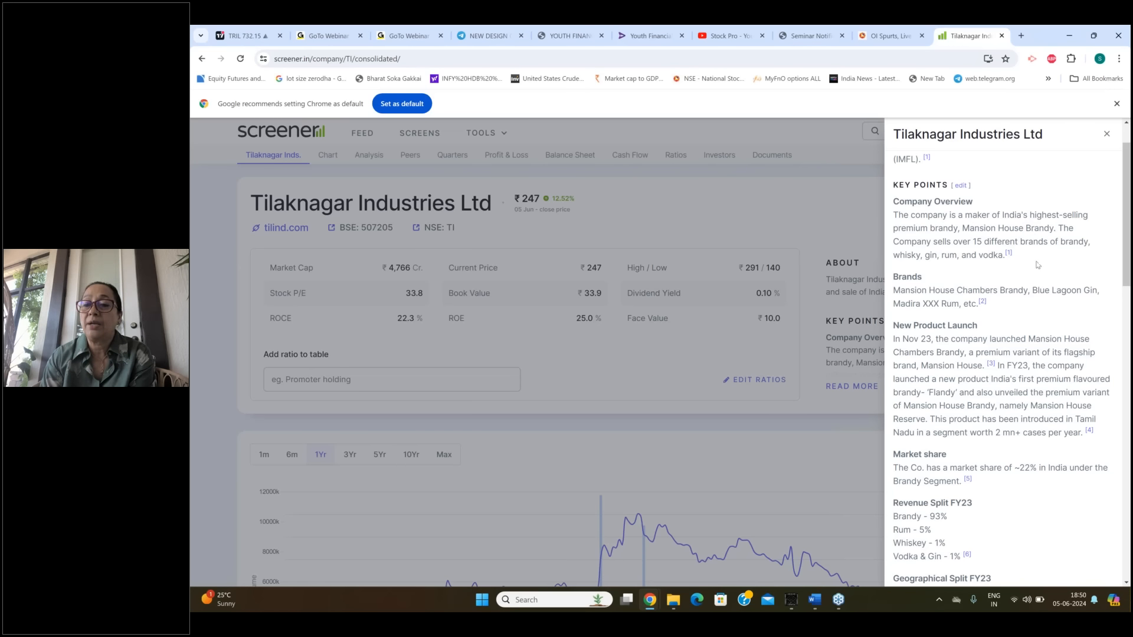
{"action": "mouse_move", "coordinate": [995, 280]}
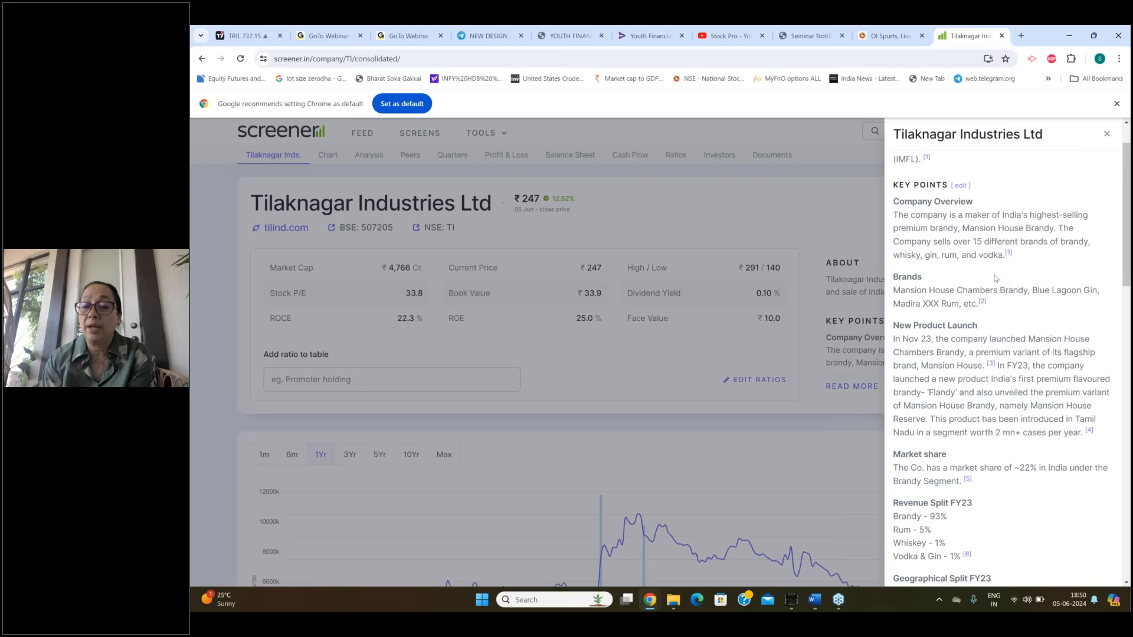
{"action": "scroll", "scroll_direction": "down", "scroll_amount": 3}
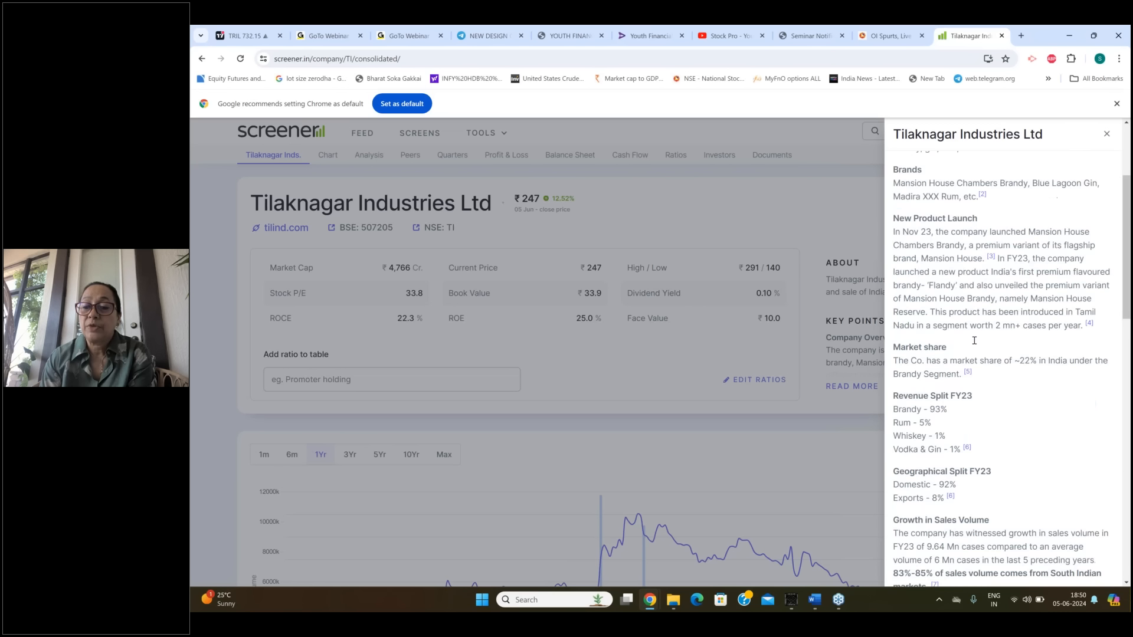
{"action": "scroll", "scroll_direction": "down", "scroll_amount": 3}
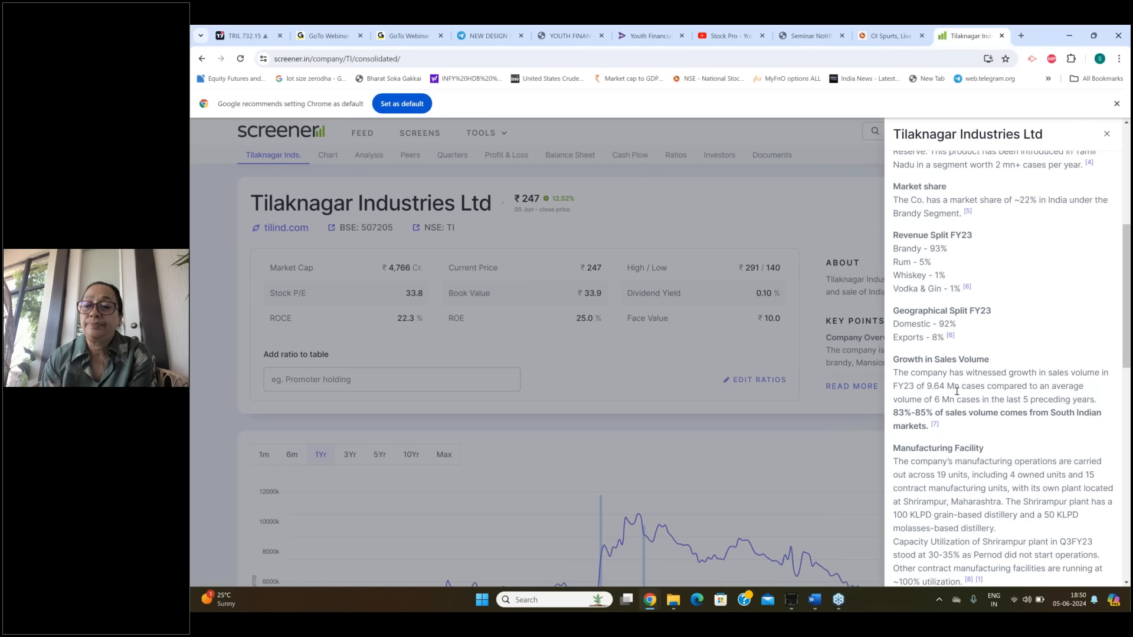
{"action": "scroll", "scroll_direction": "down", "scroll_amount": 3}
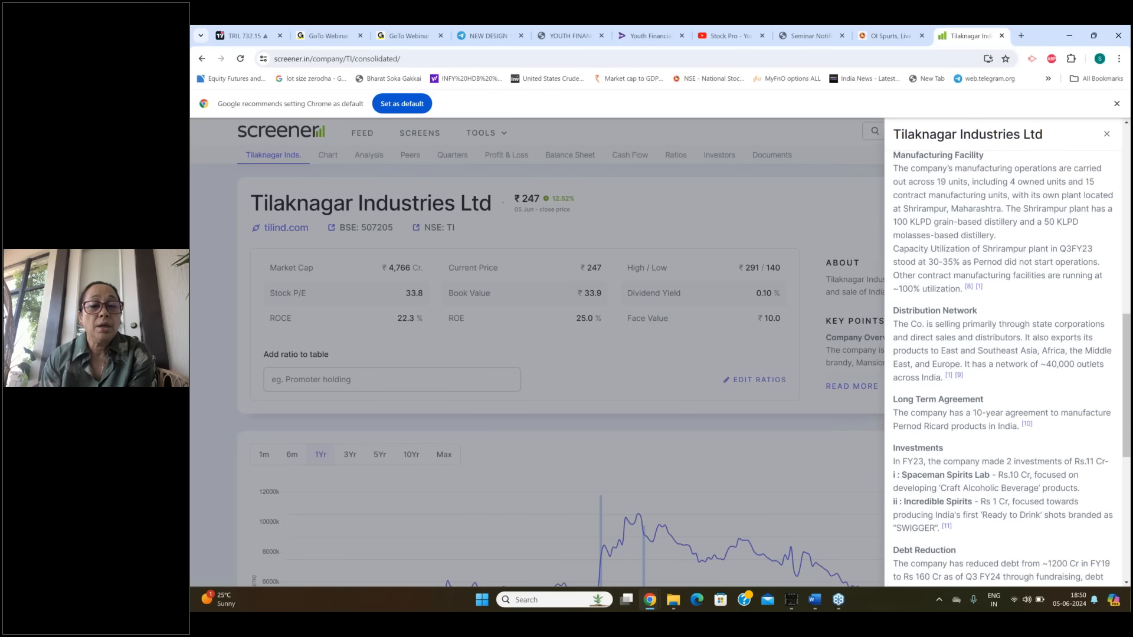
{"action": "left_click", "coordinate": [1106, 133]}
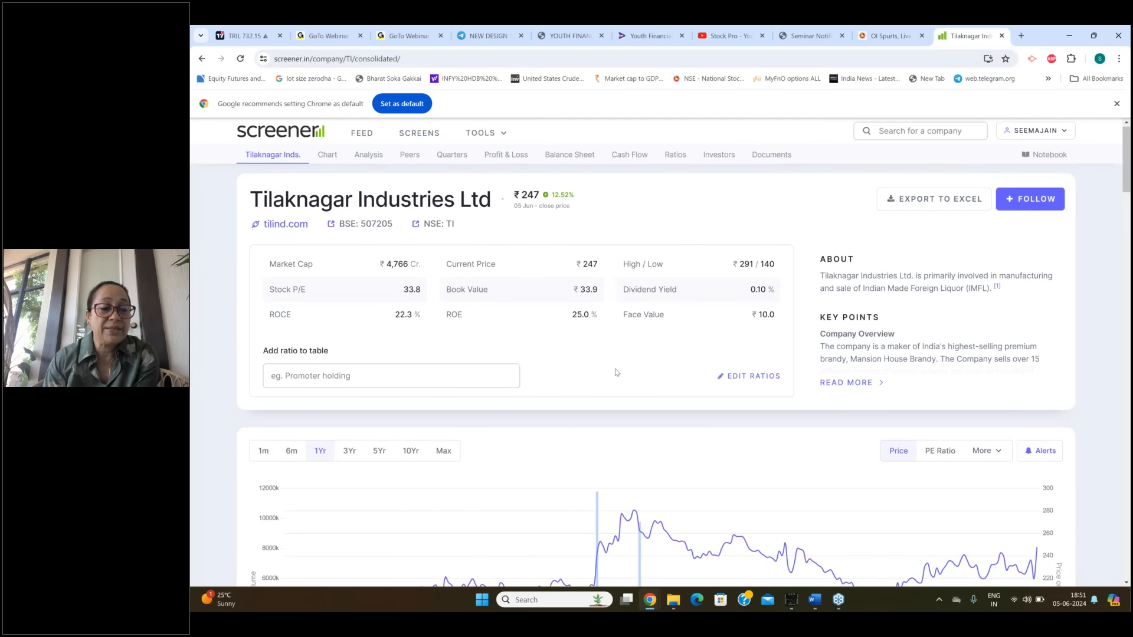
Step: Scroll down Tilaknagar's page past Peer comparison toward the Quarterly Results section
{"action": "scroll", "scroll_direction": "down", "scroll_amount": 3}
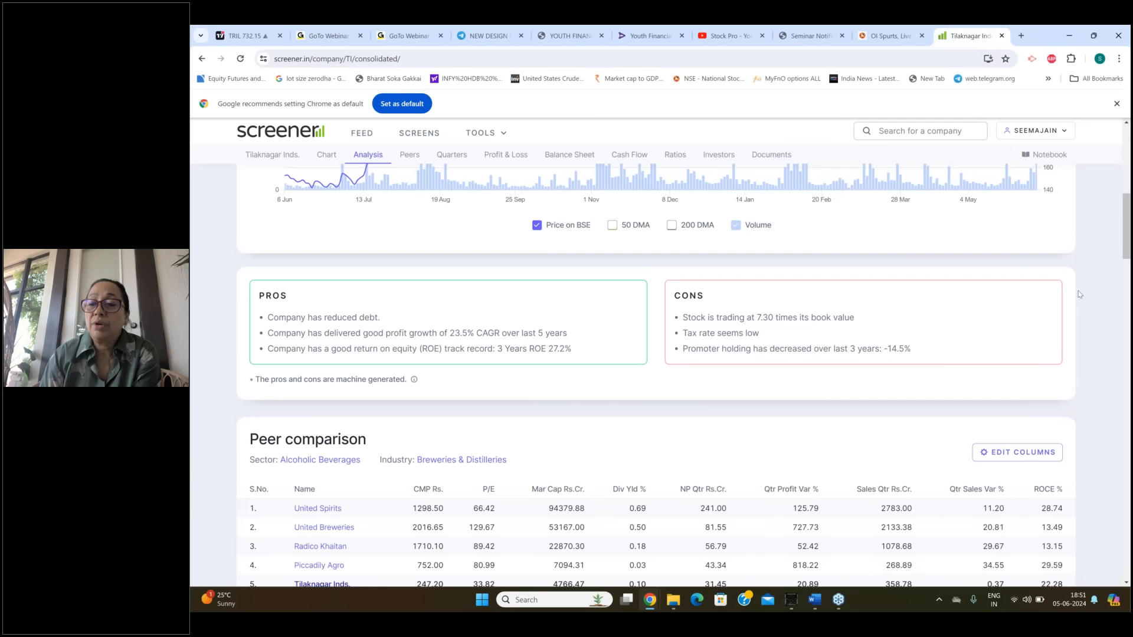
{"action": "mouse_move", "coordinate": [734, 376]}
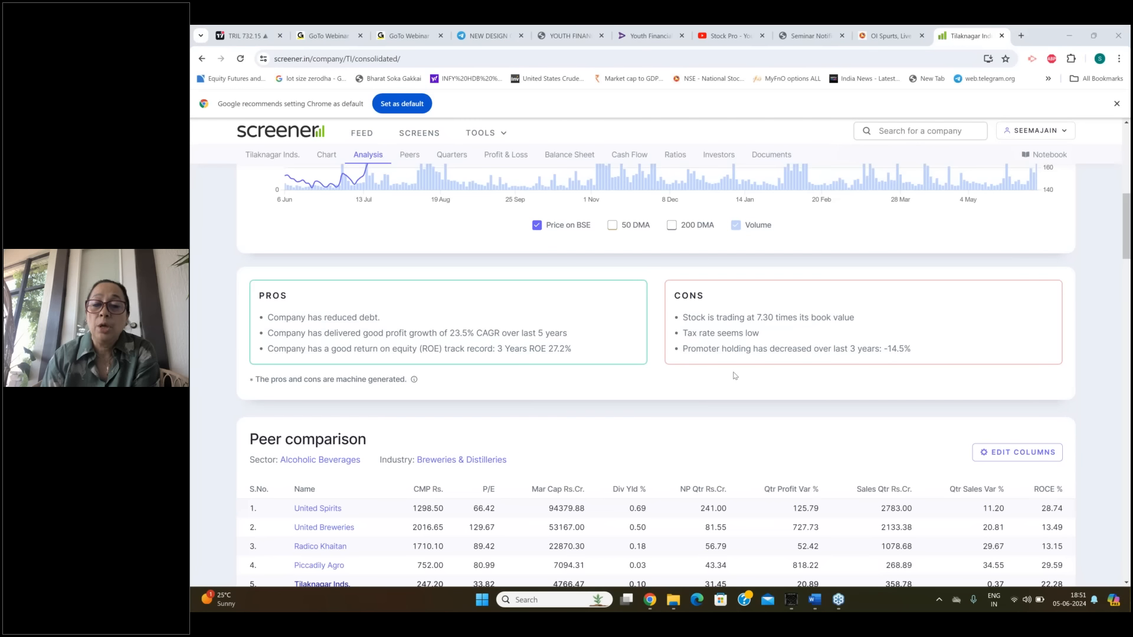
{"action": "scroll", "scroll_direction": "down", "scroll_amount": 3}
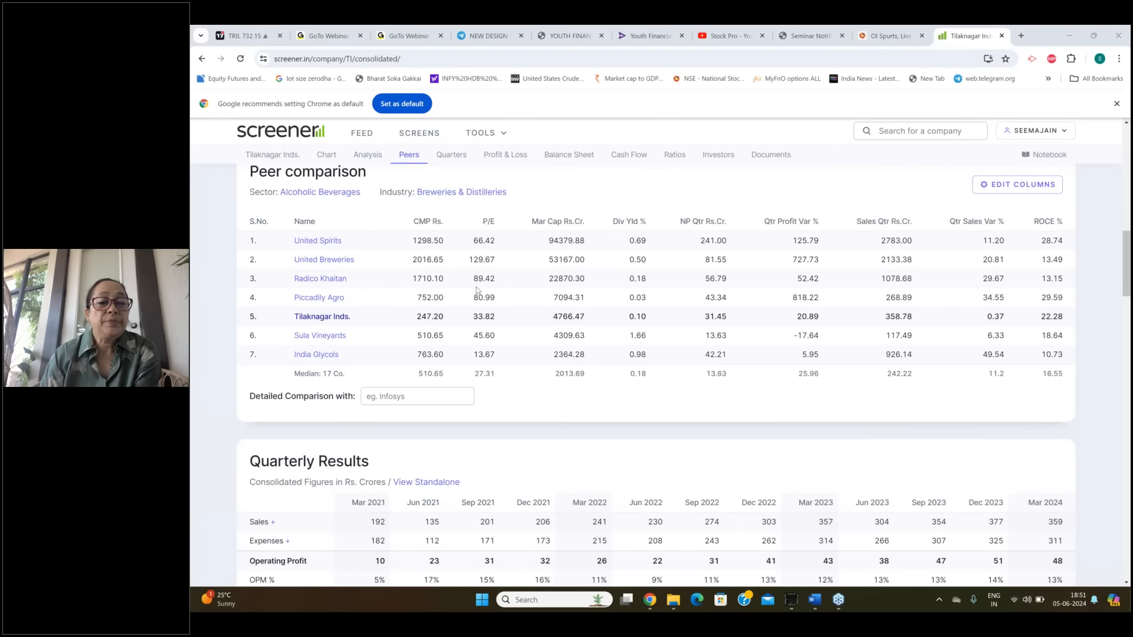
{"action": "mouse_move", "coordinate": [363, 238]}
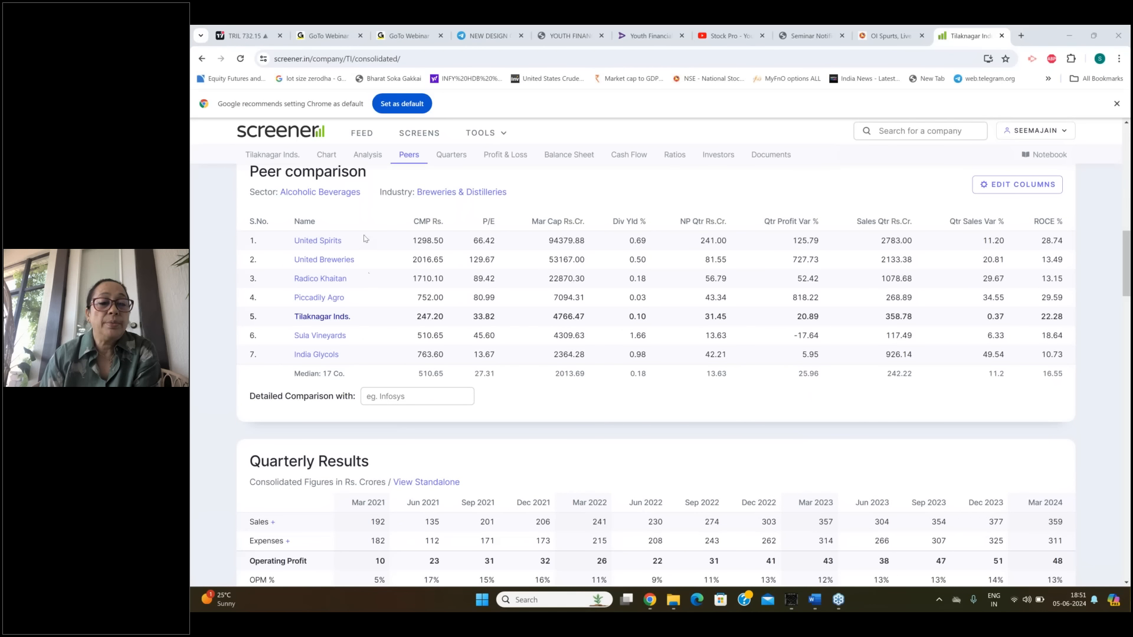
{"action": "mouse_move", "coordinate": [323, 260]}
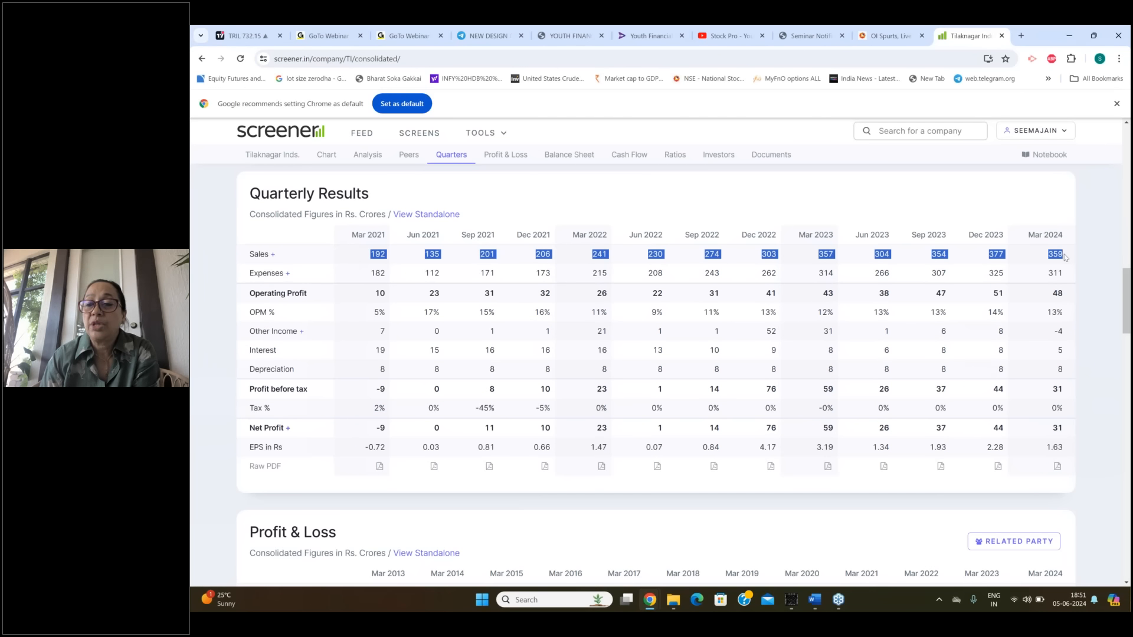
{"action": "mouse_move", "coordinate": [366, 308]}
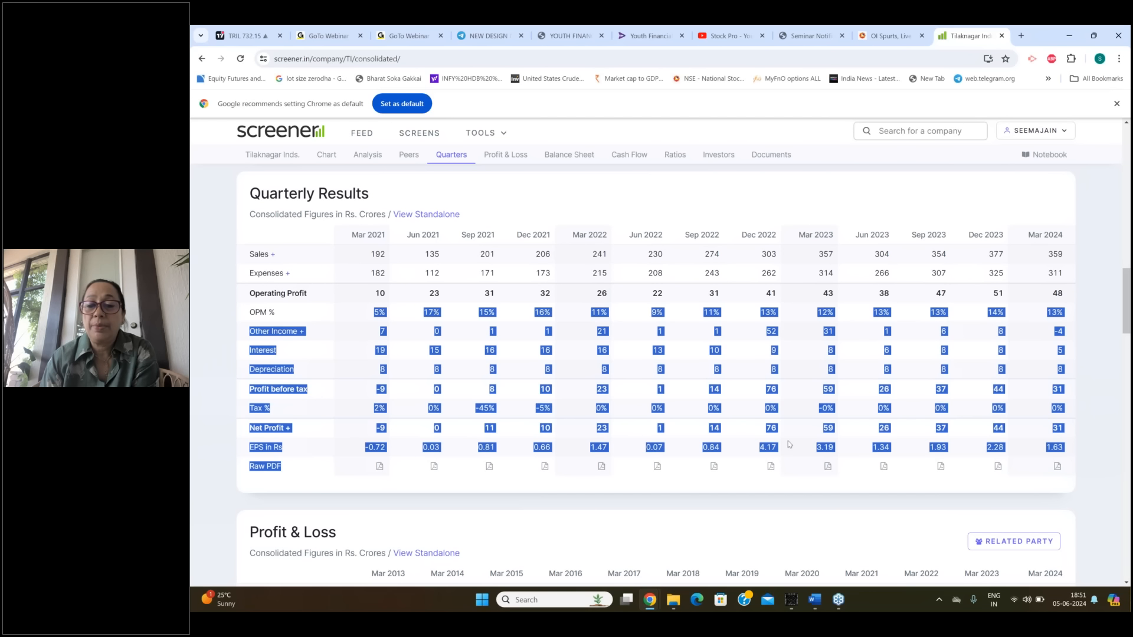
Step: Scroll through Tilaknagar's Profit & Loss growth figures down to the Cash Flows table
{"action": "scroll", "scroll_direction": "down", "scroll_amount": 3}
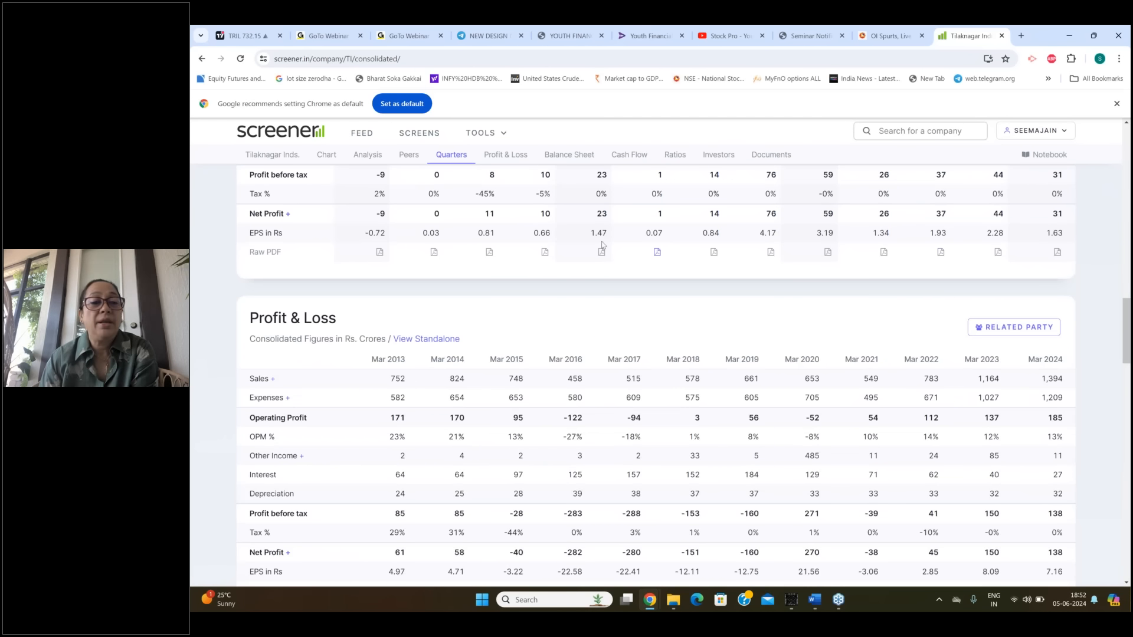
{"action": "mouse_move", "coordinate": [720, 344]}
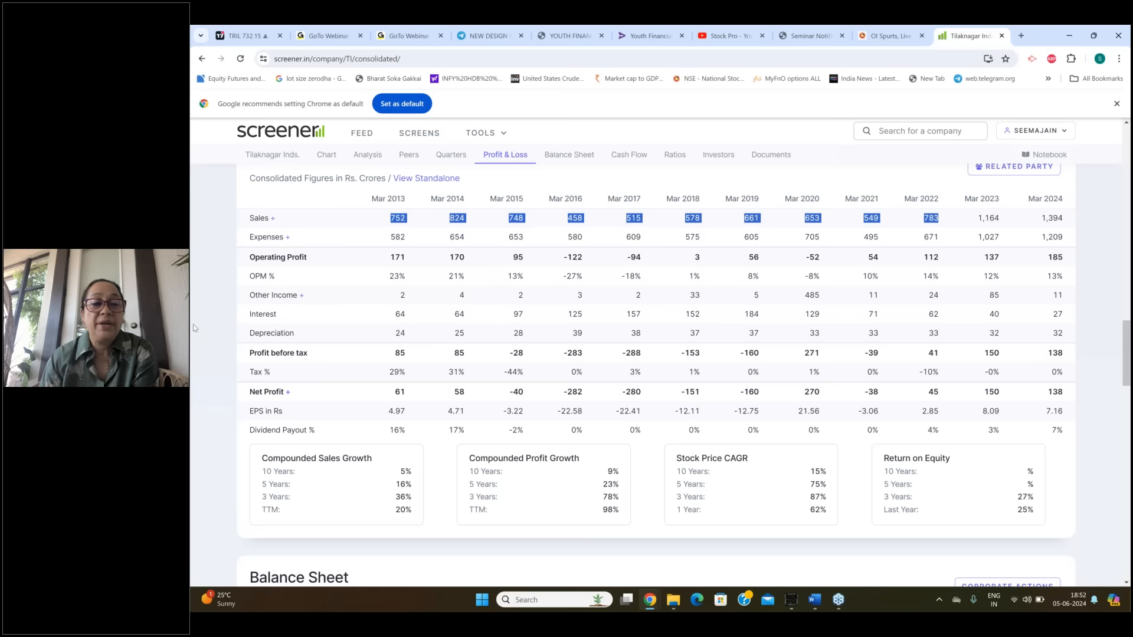
{"action": "scroll", "scroll_direction": "down", "scroll_amount": 3}
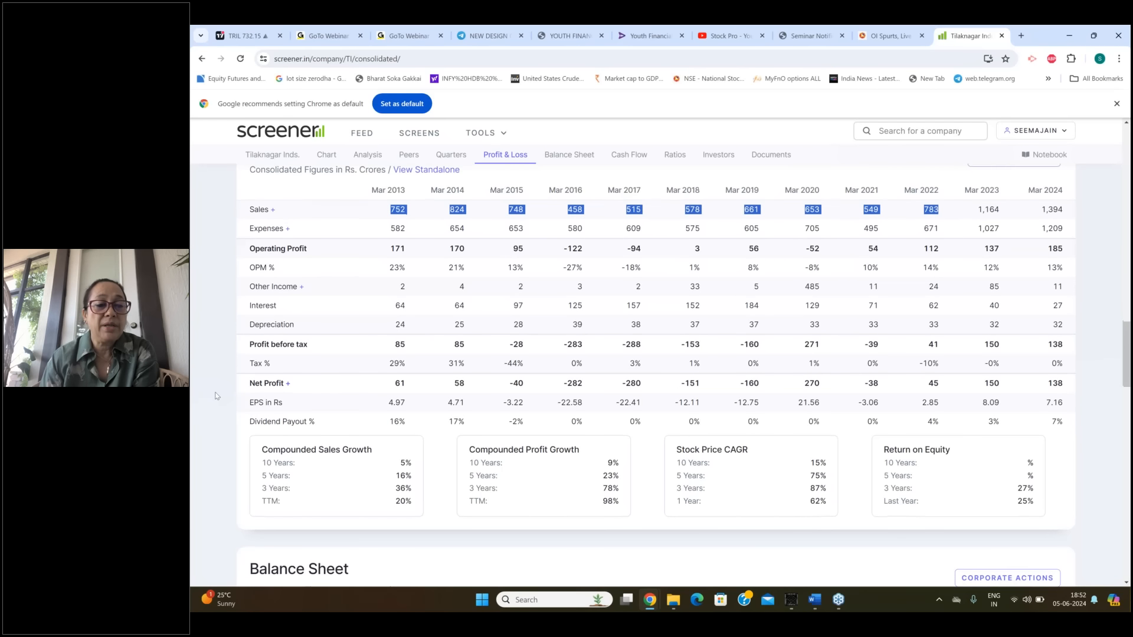
{"action": "left_click", "coordinate": [569, 155]}
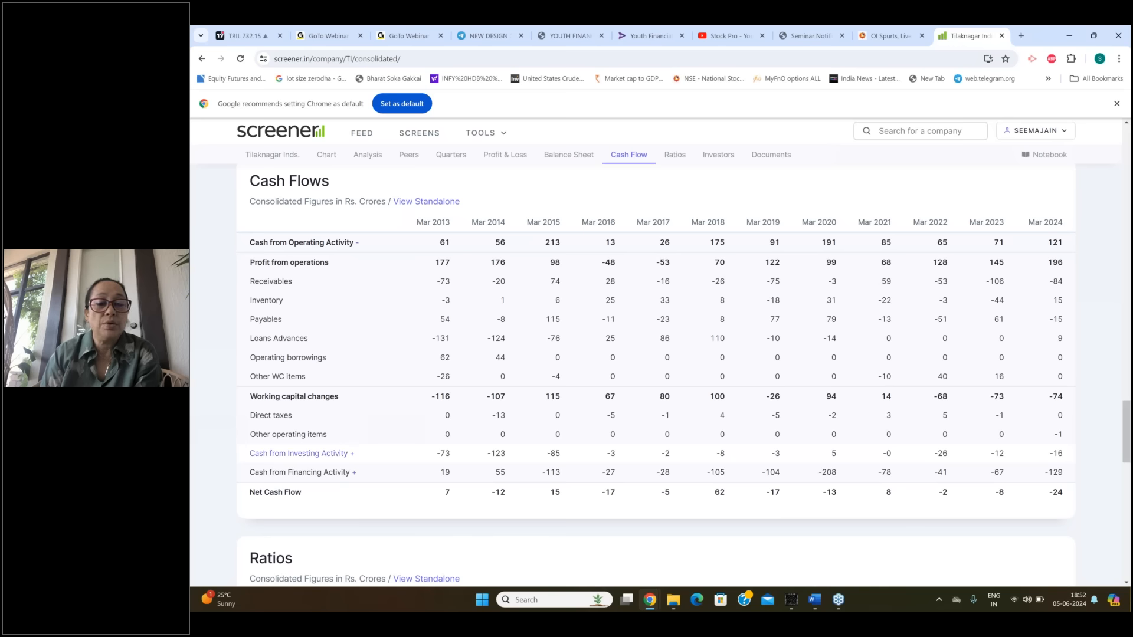
Step: Scroll through Tilaknagar's Ratios and Shareholding Pattern, then switch to the TradingView TRIL chart
{"action": "scroll", "scroll_direction": "down", "scroll_amount": 3}
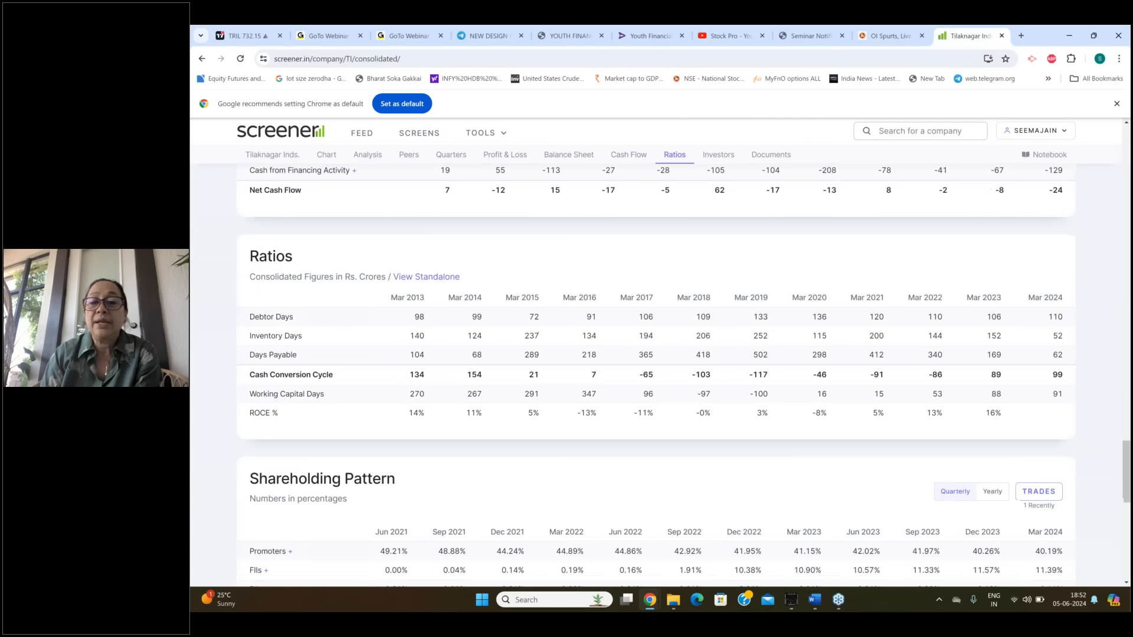
{"action": "scroll", "scroll_direction": "down", "scroll_amount": 3}
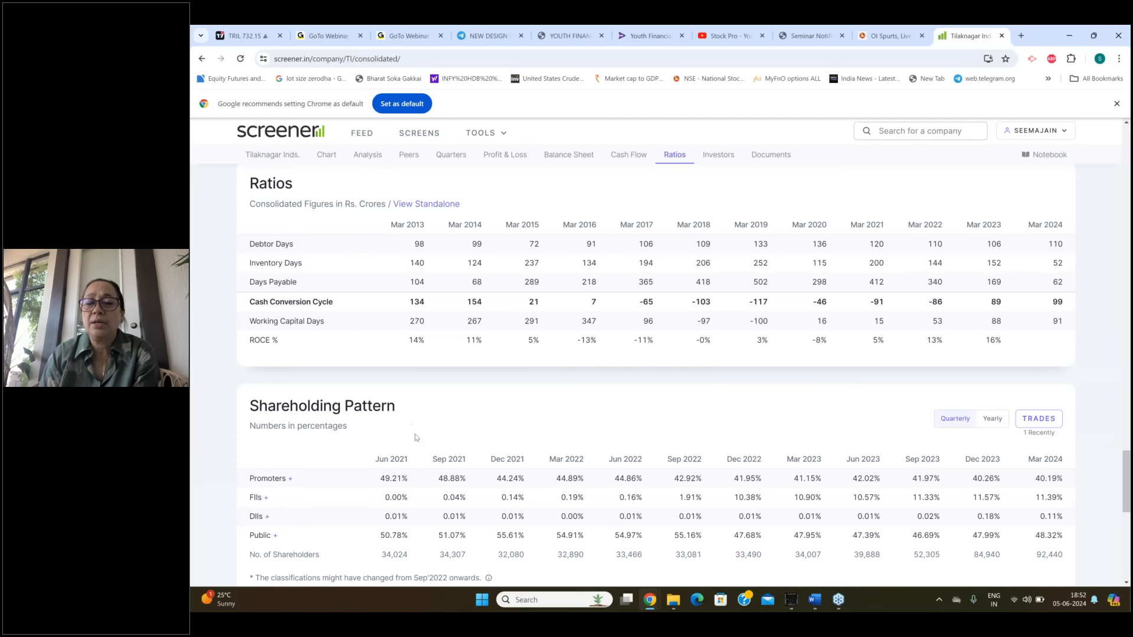
{"action": "scroll", "scroll_direction": "down", "scroll_amount": 3}
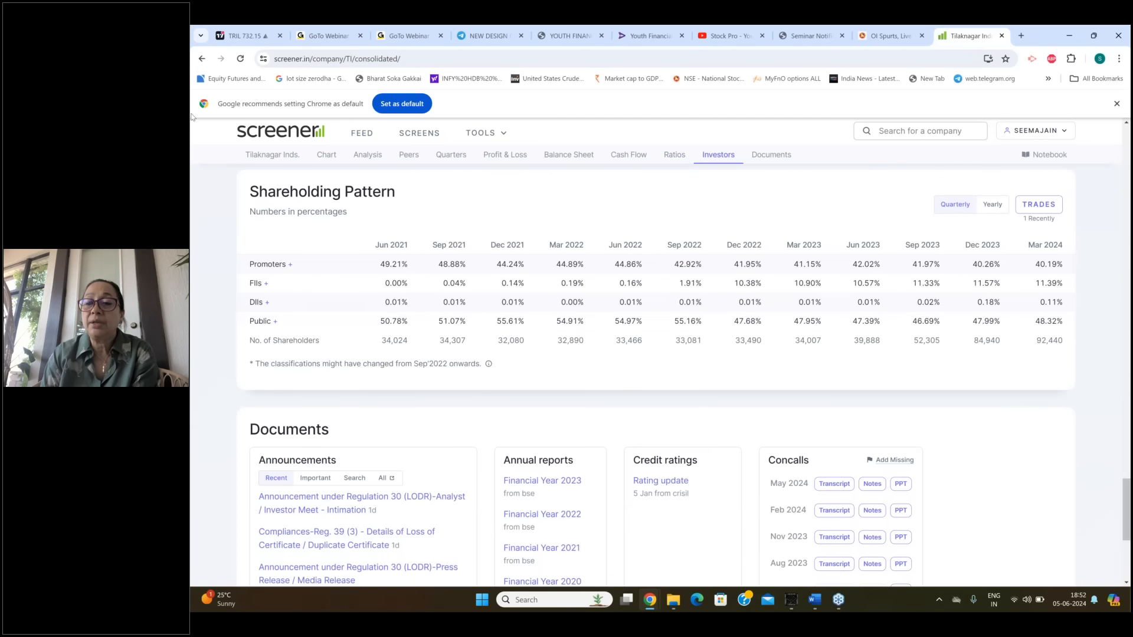
{"action": "mouse_move", "coordinate": [1096, 219]}
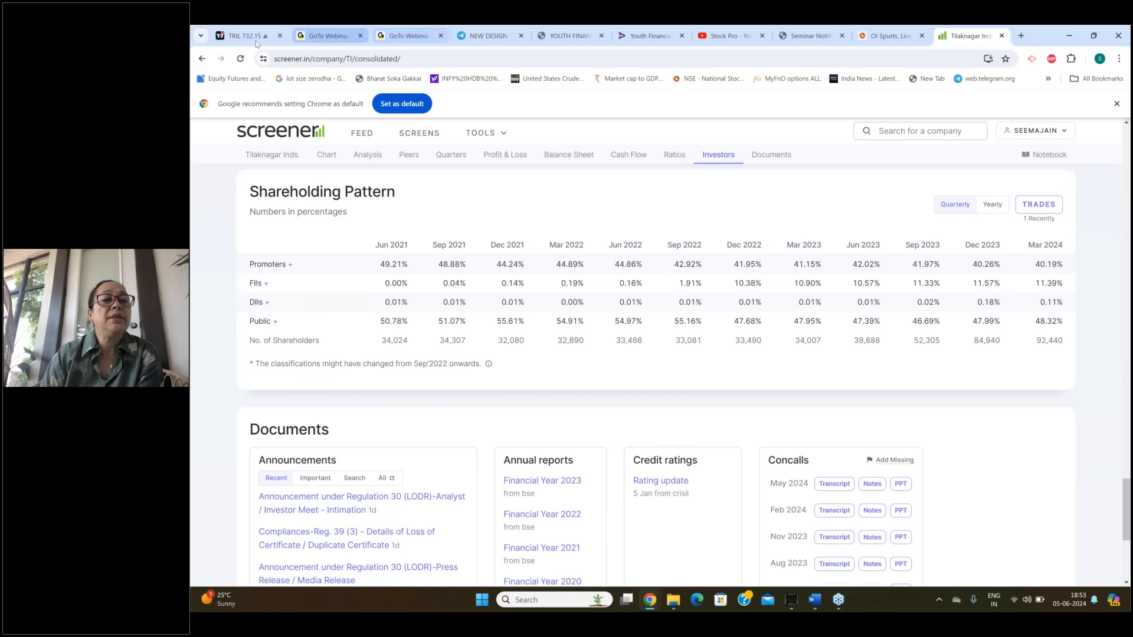
{"action": "left_click", "coordinate": [242, 35]}
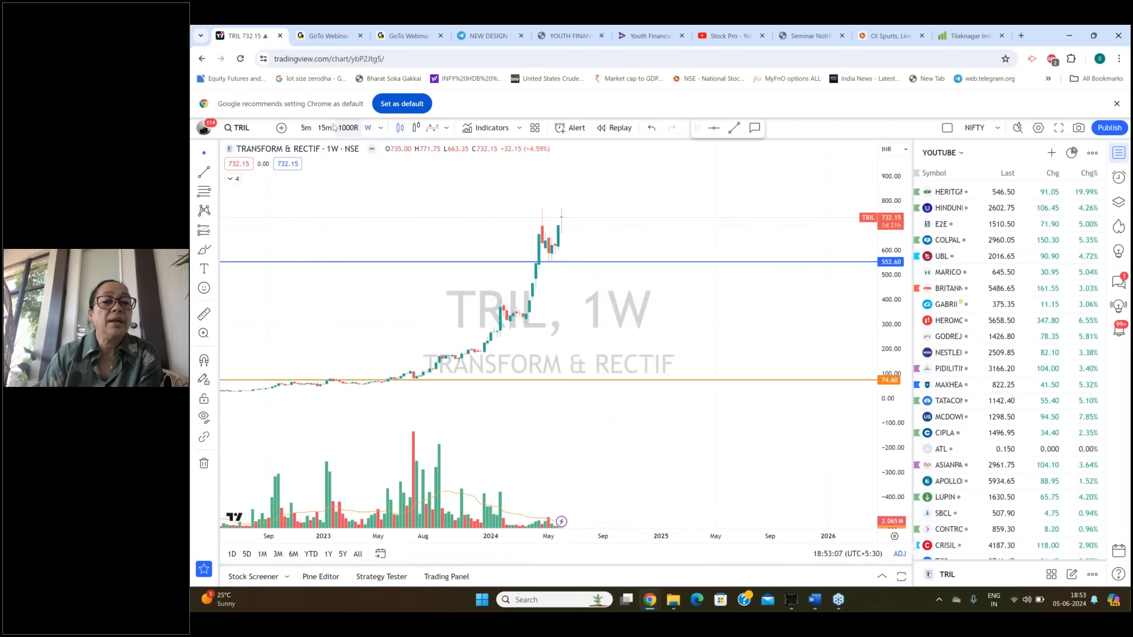
Step: Switch TRIL to daily candles and place a horizontal breakout line at the recent highs near 772.45
{"action": "left_click", "coordinate": [379, 127]}
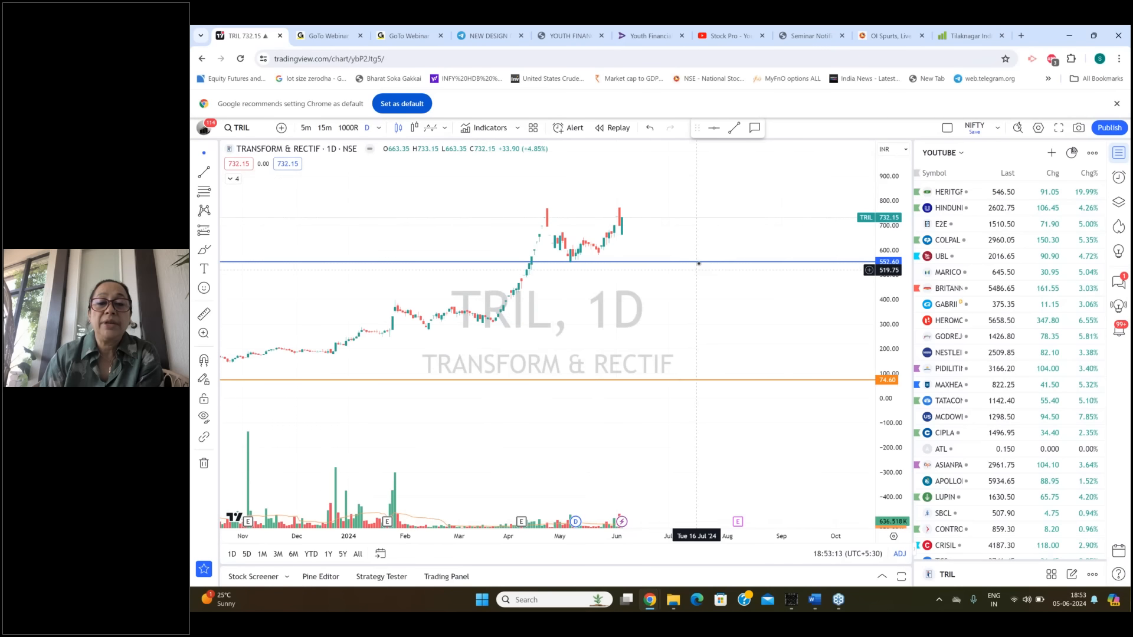
{"action": "scroll", "scroll_direction": "down", "scroll_amount": 3}
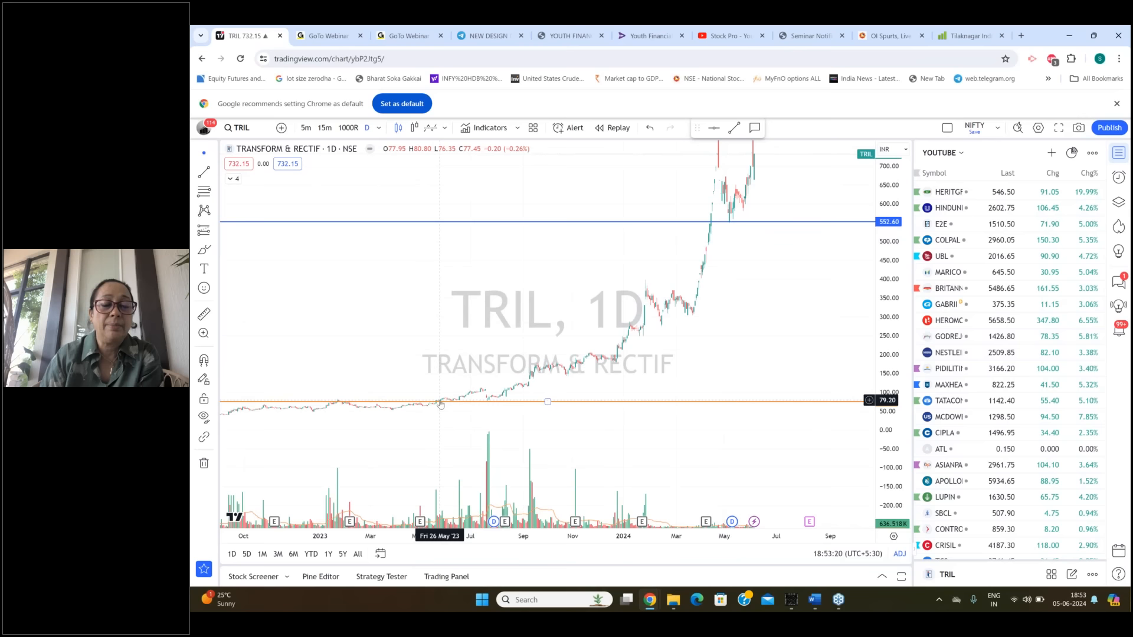
{"action": "mouse_move", "coordinate": [845, 193]}
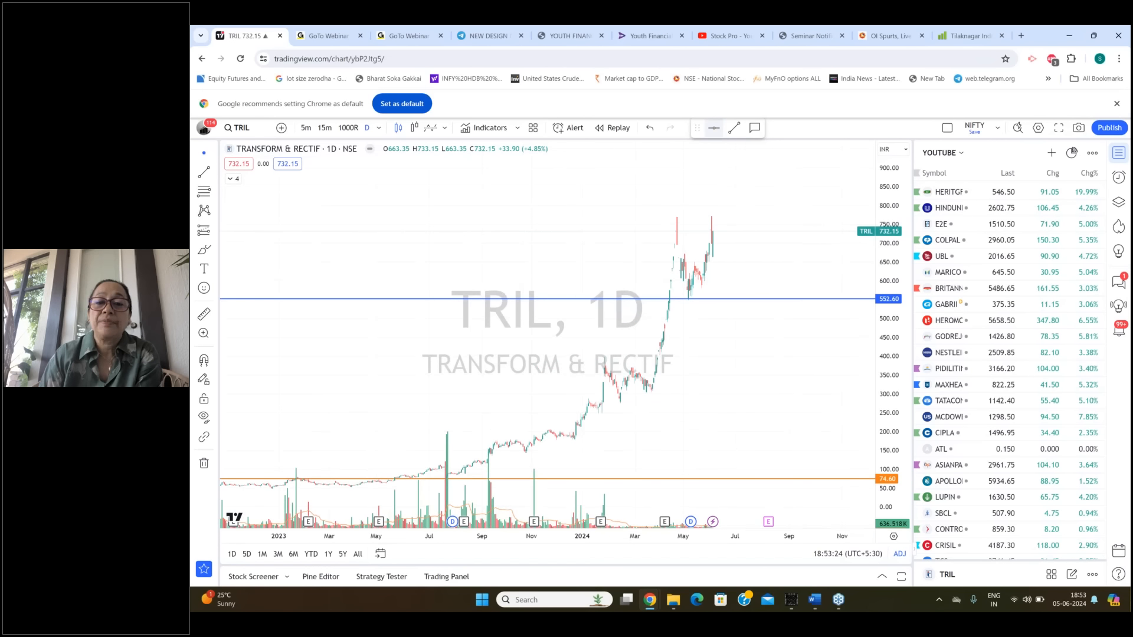
{"action": "mouse_move", "coordinate": [717, 217]}
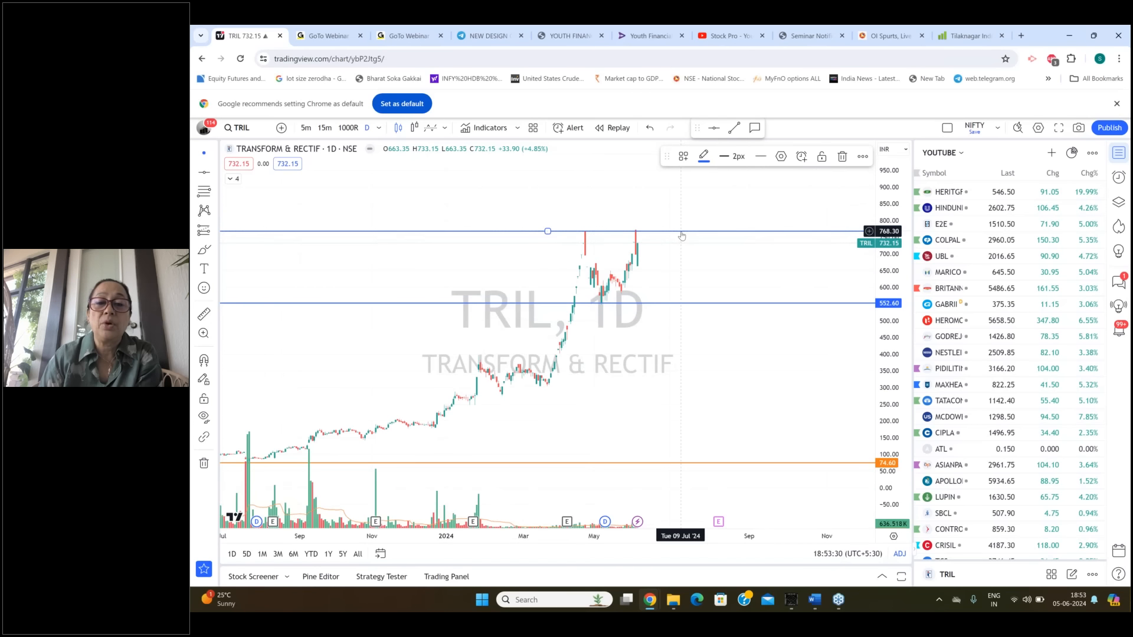
{"action": "left_click_drag", "start_coordinate": [547, 231], "coordinate": [548, 230]}
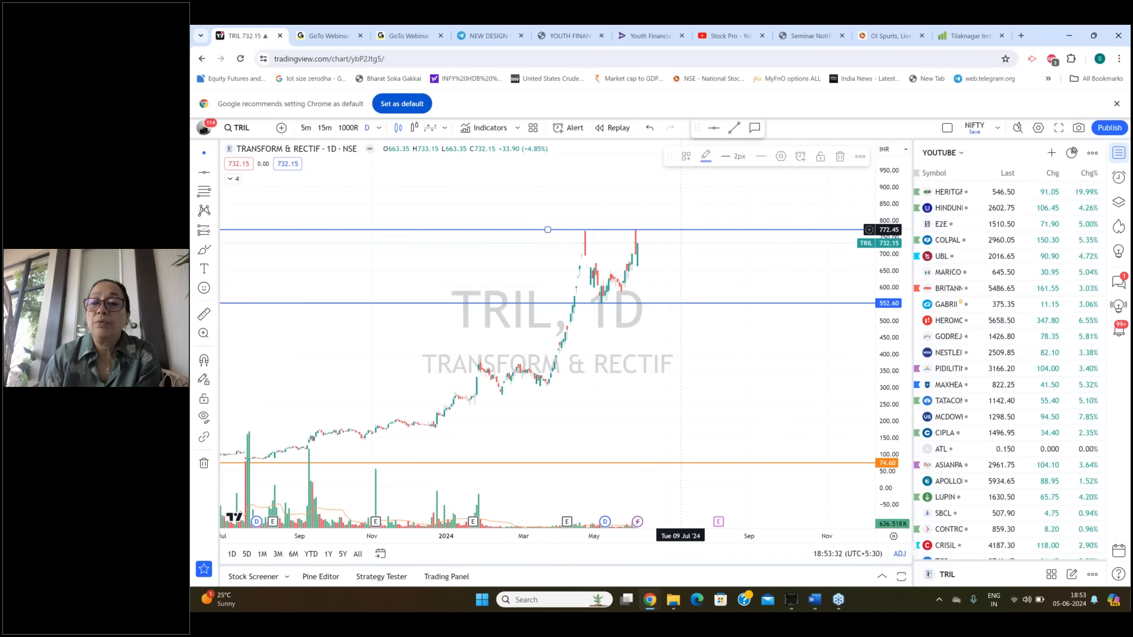
{"action": "mouse_move", "coordinate": [748, 197]}
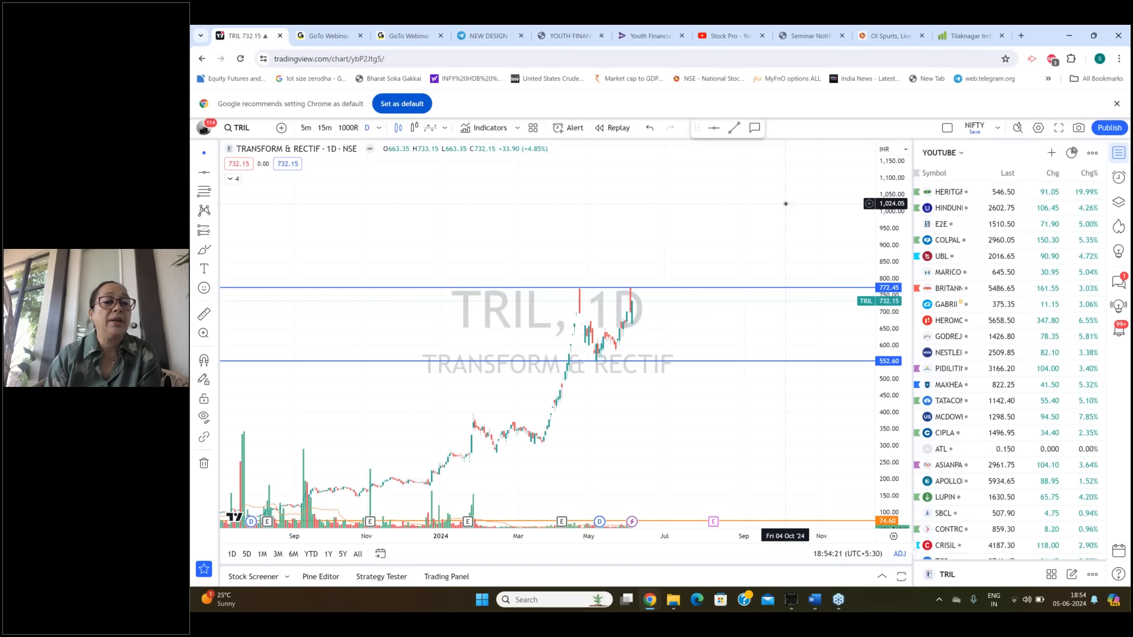
Step: Search 'TI' and load the Tilaknagar Industries NSE daily chart
{"action": "left_click", "coordinate": [240, 127]}
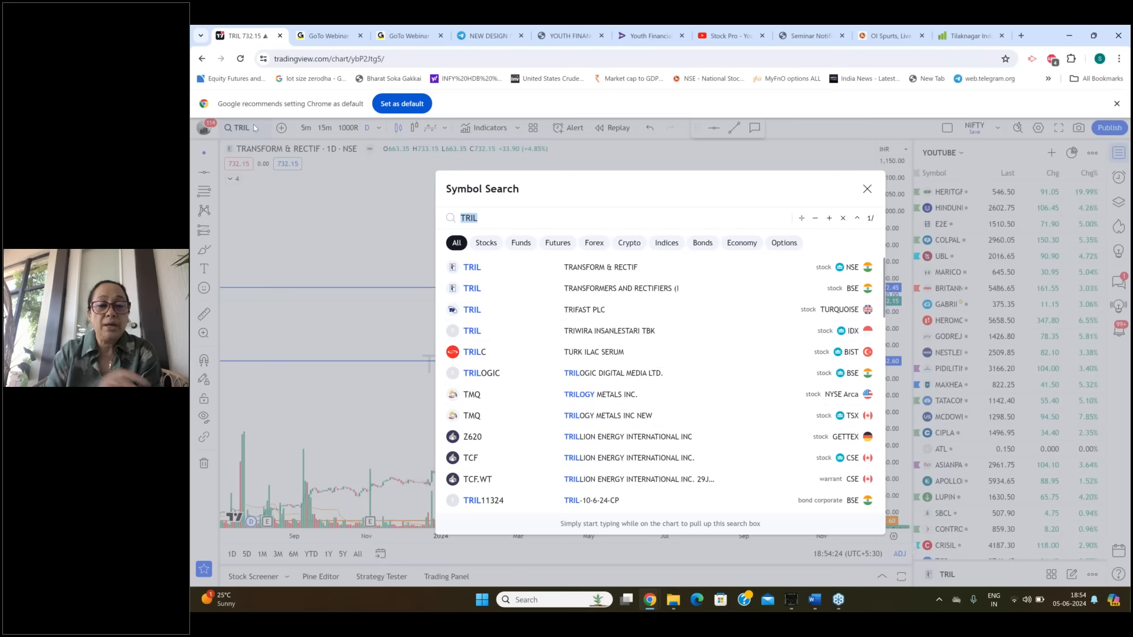
{"action": "type", "text": "TI"}
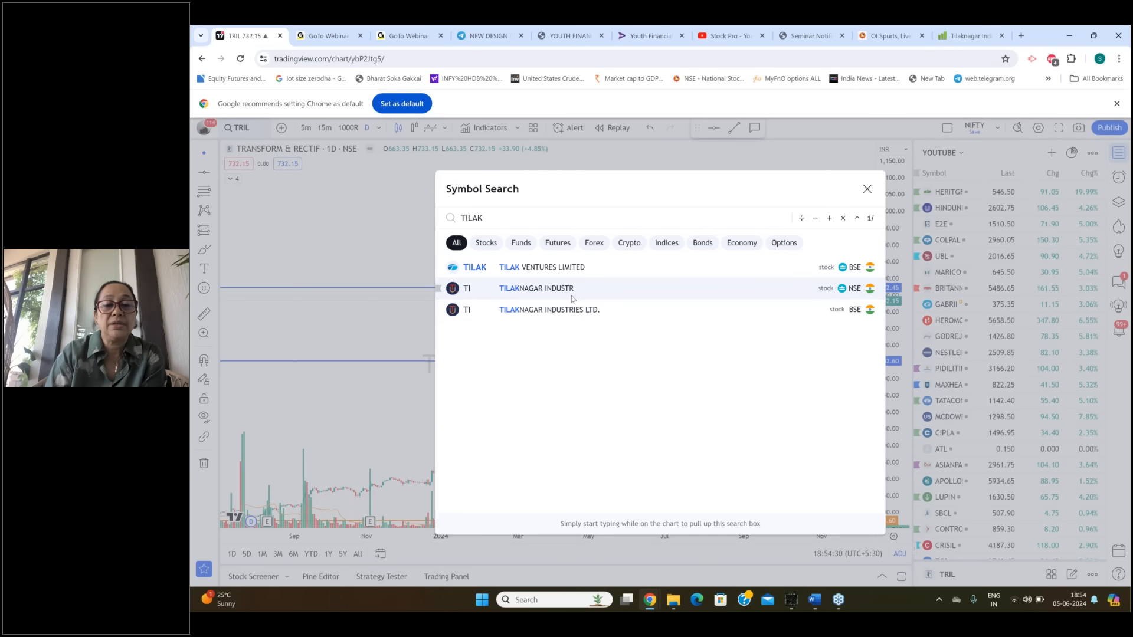
{"action": "left_click", "coordinate": [536, 288]}
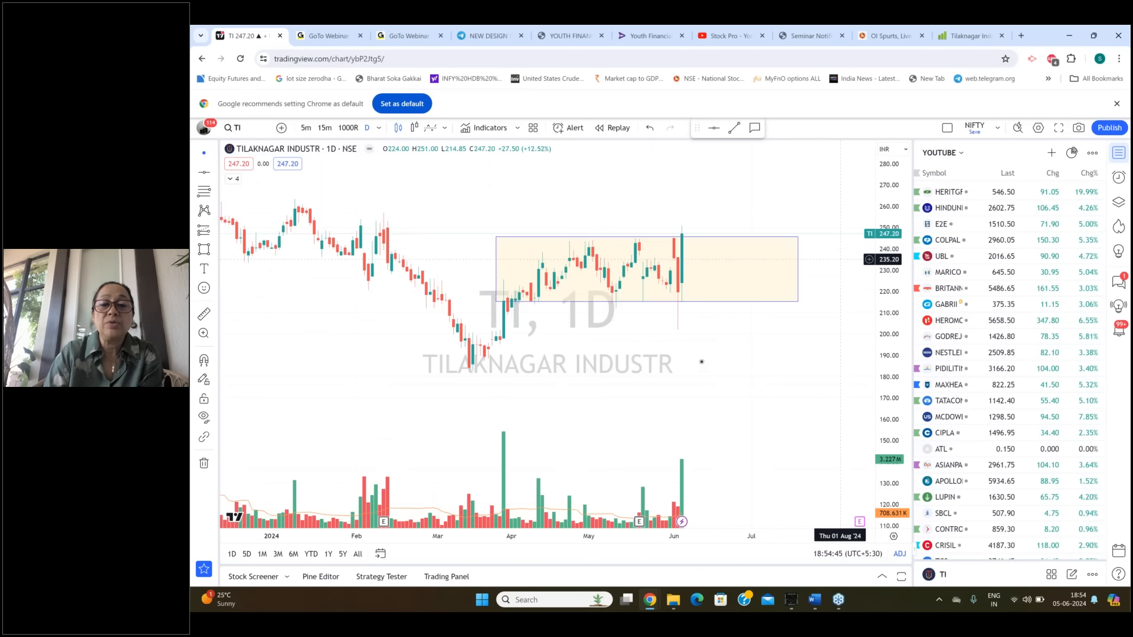
{"action": "mouse_move", "coordinate": [697, 295]}
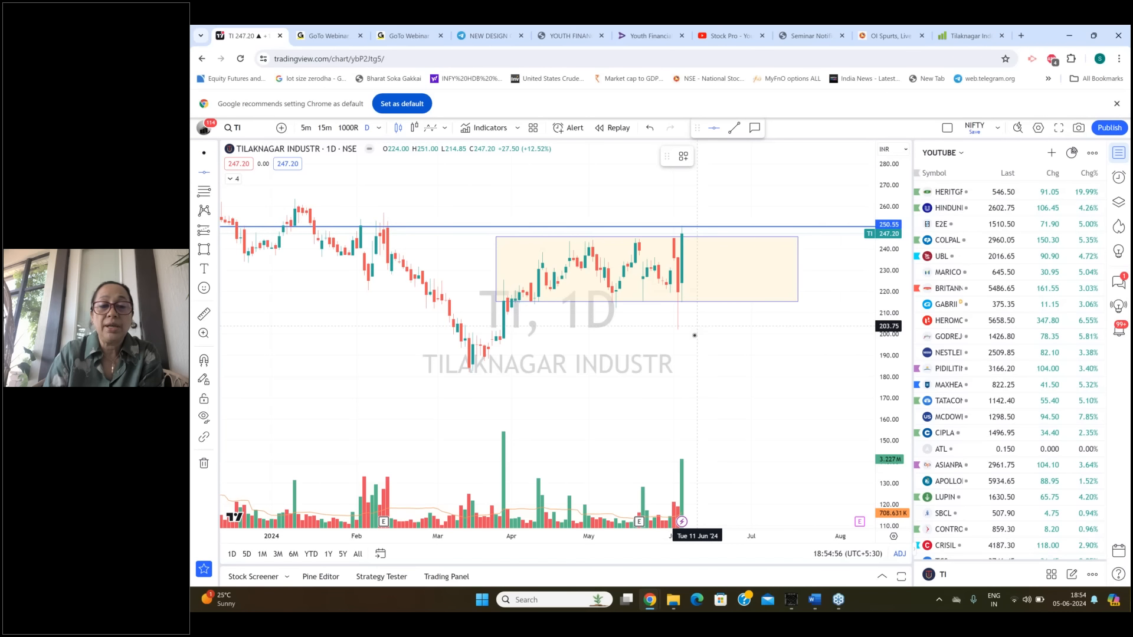
{"action": "mouse_move", "coordinate": [683, 369]}
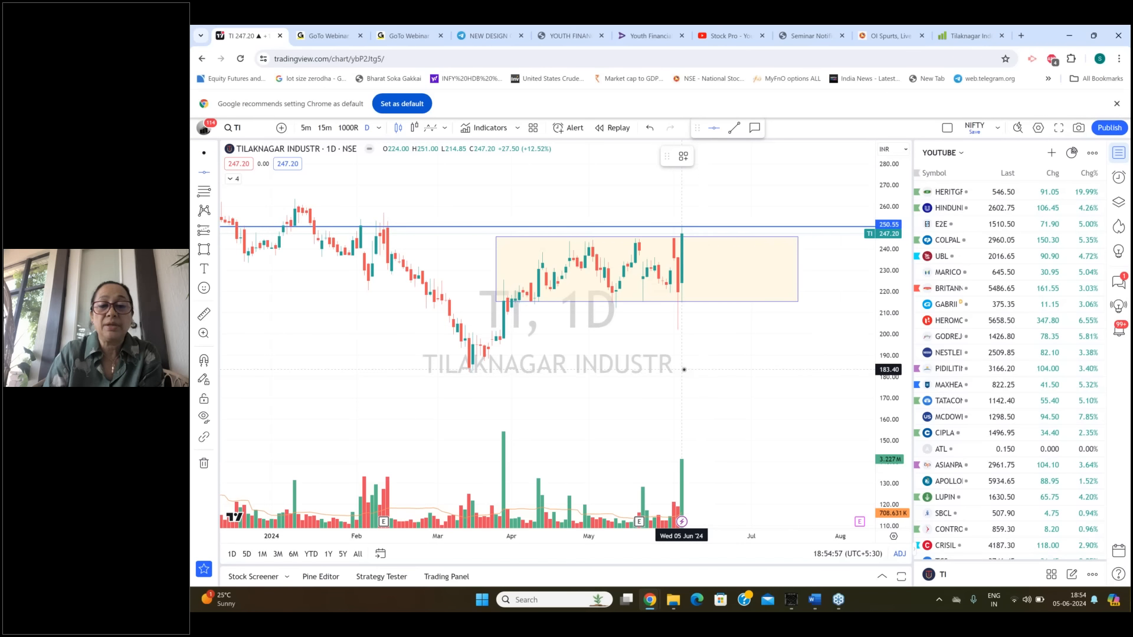